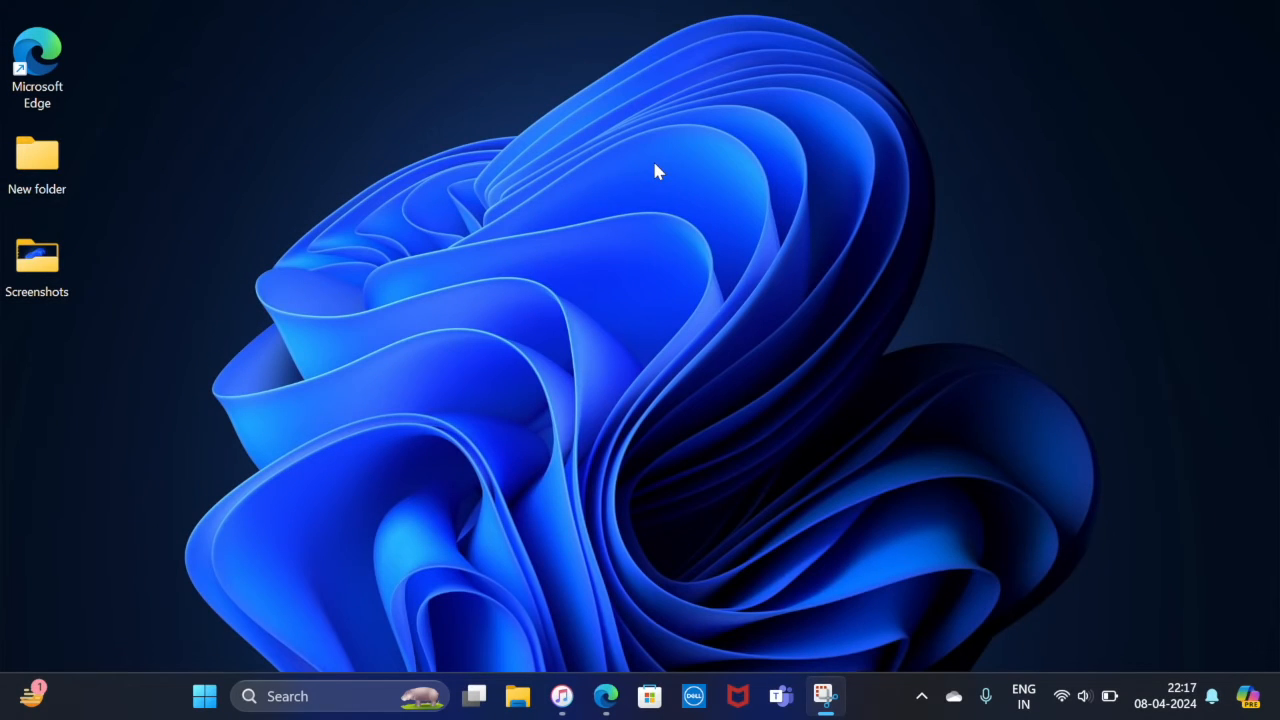
mouse_move(1250, 710)
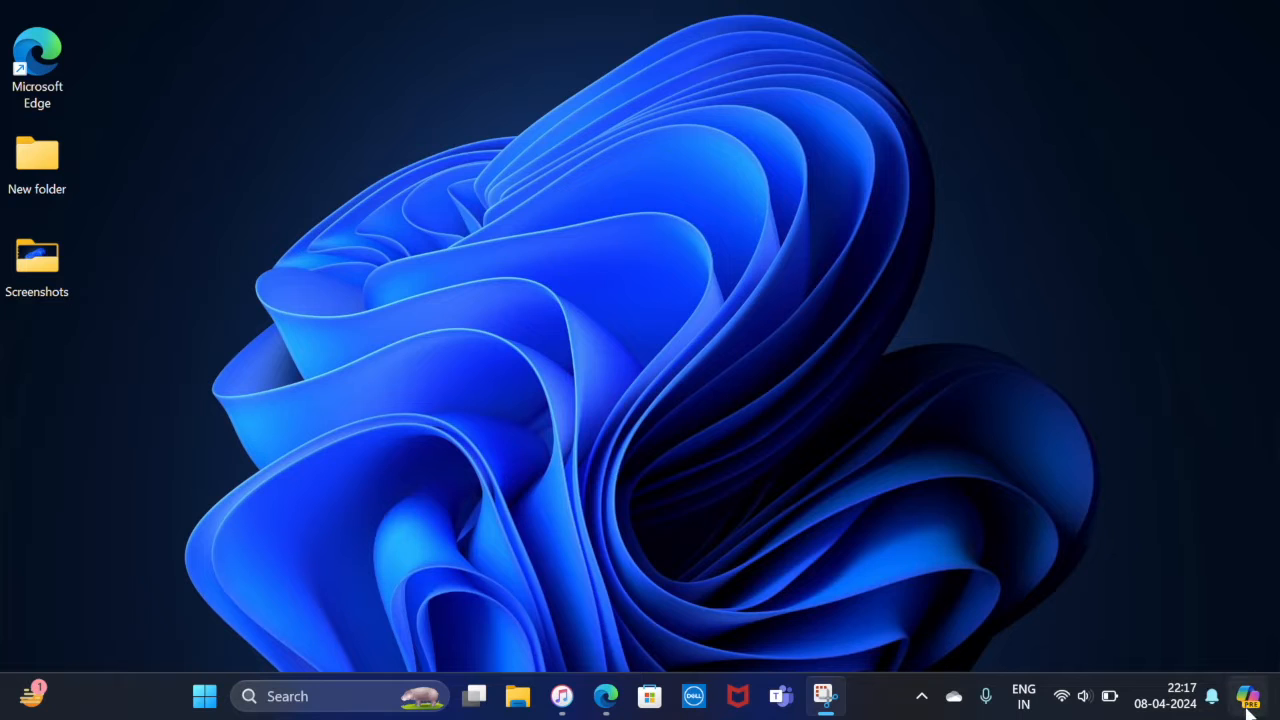
Open Copilot beside the desktop and page through its suggestion cards to the love-song prompt
left_click(1248, 696)
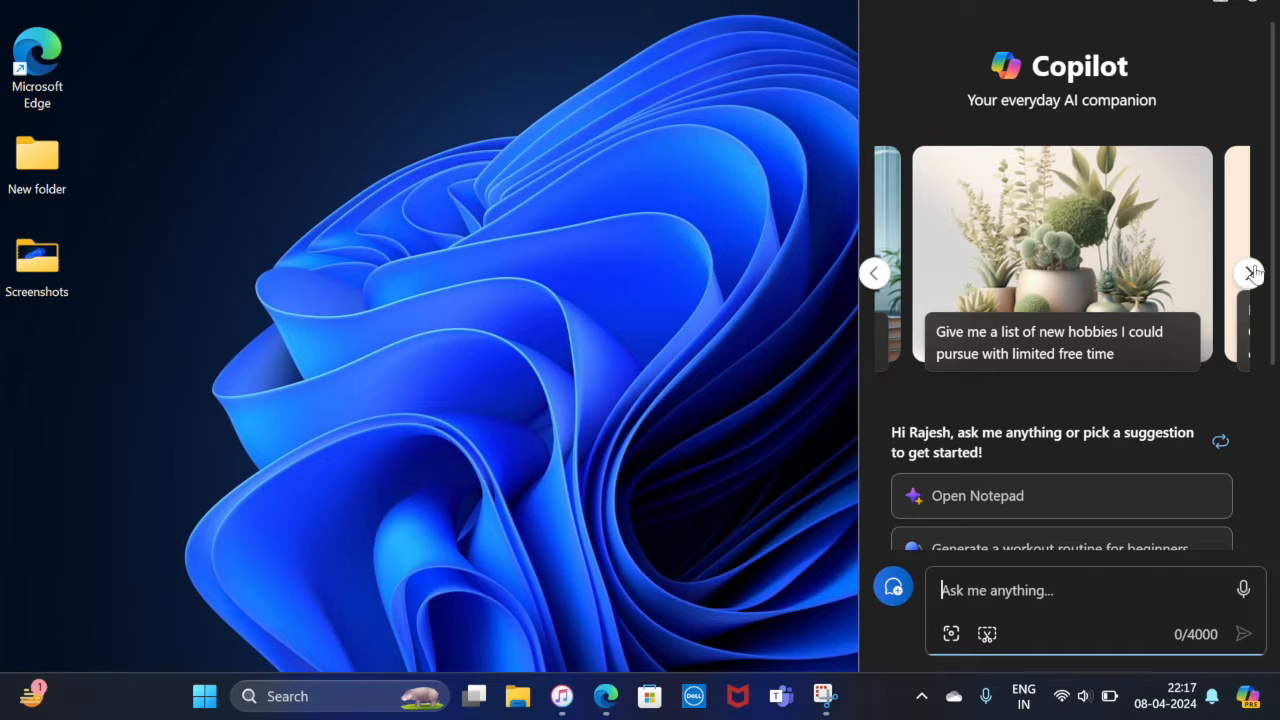
left_click(1251, 273)
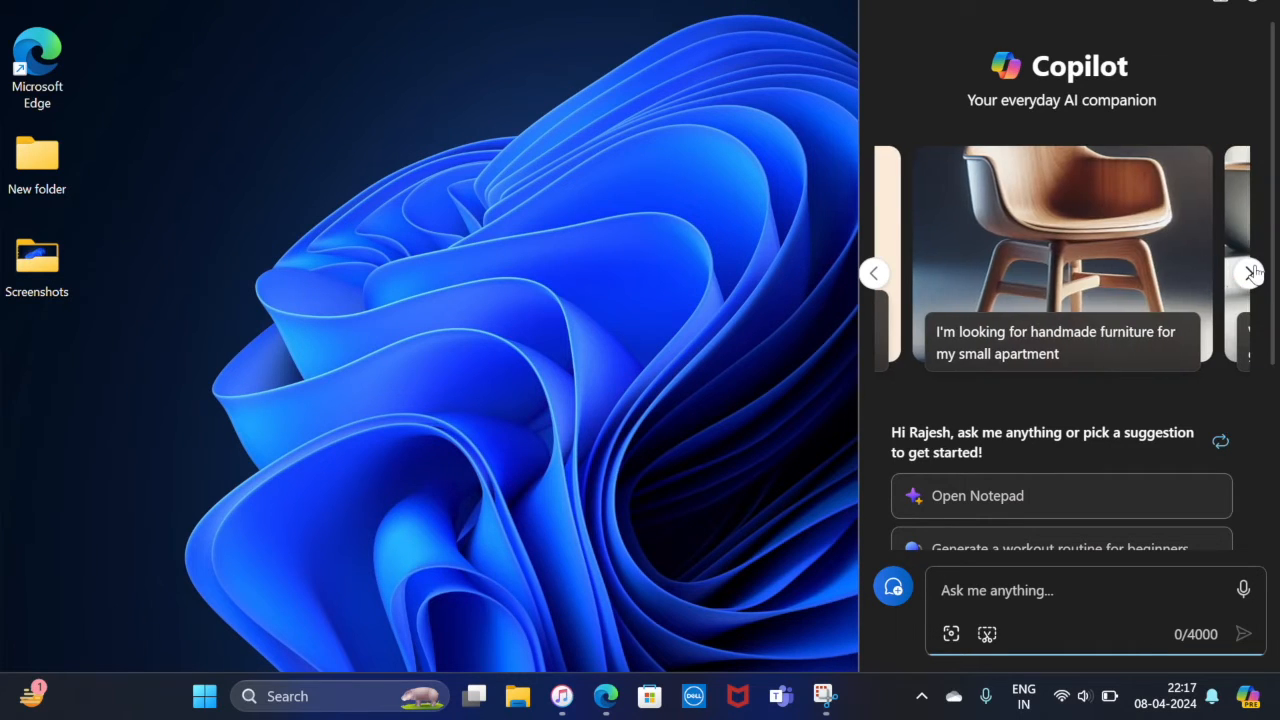
left_click(1250, 273)
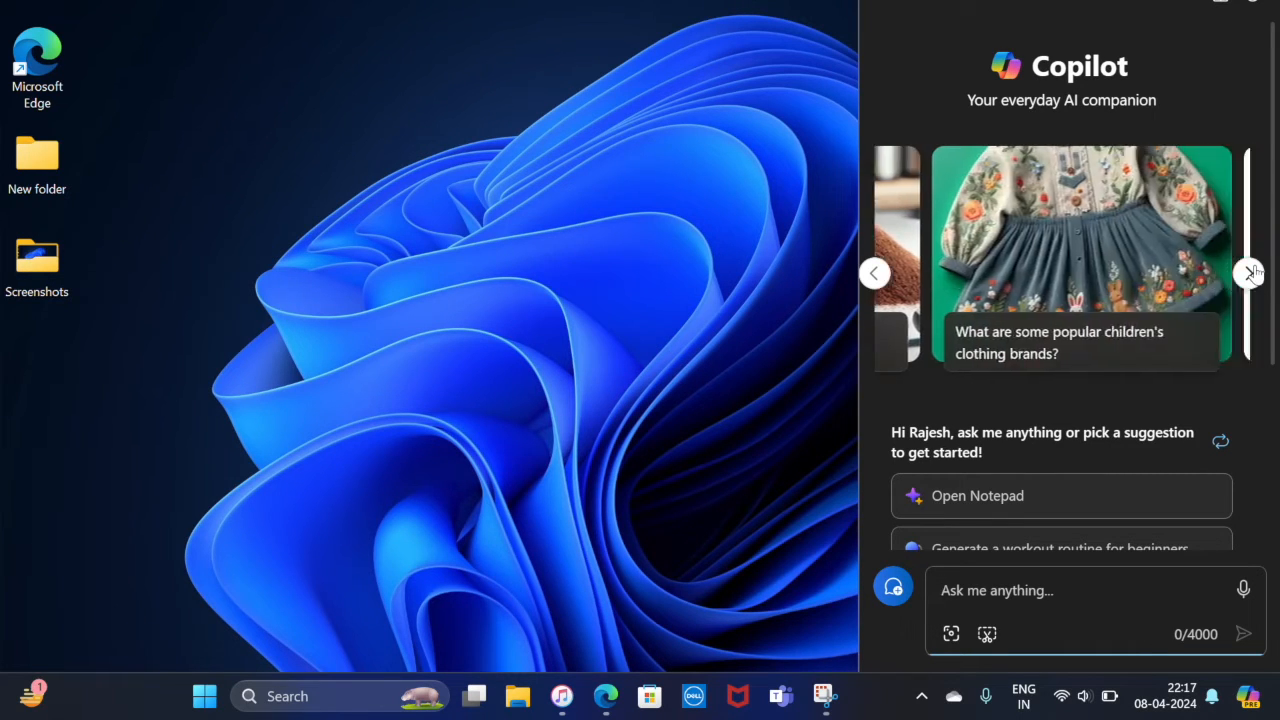
left_click(1249, 273)
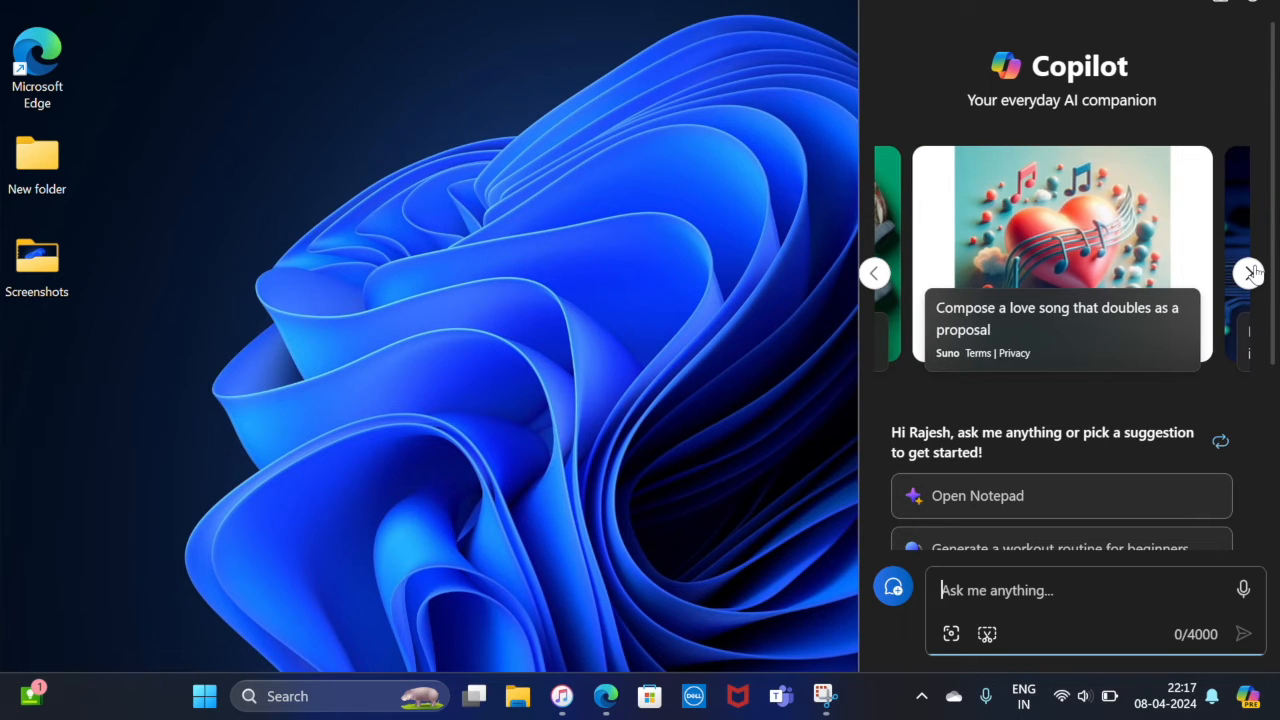
left_click(1249, 273)
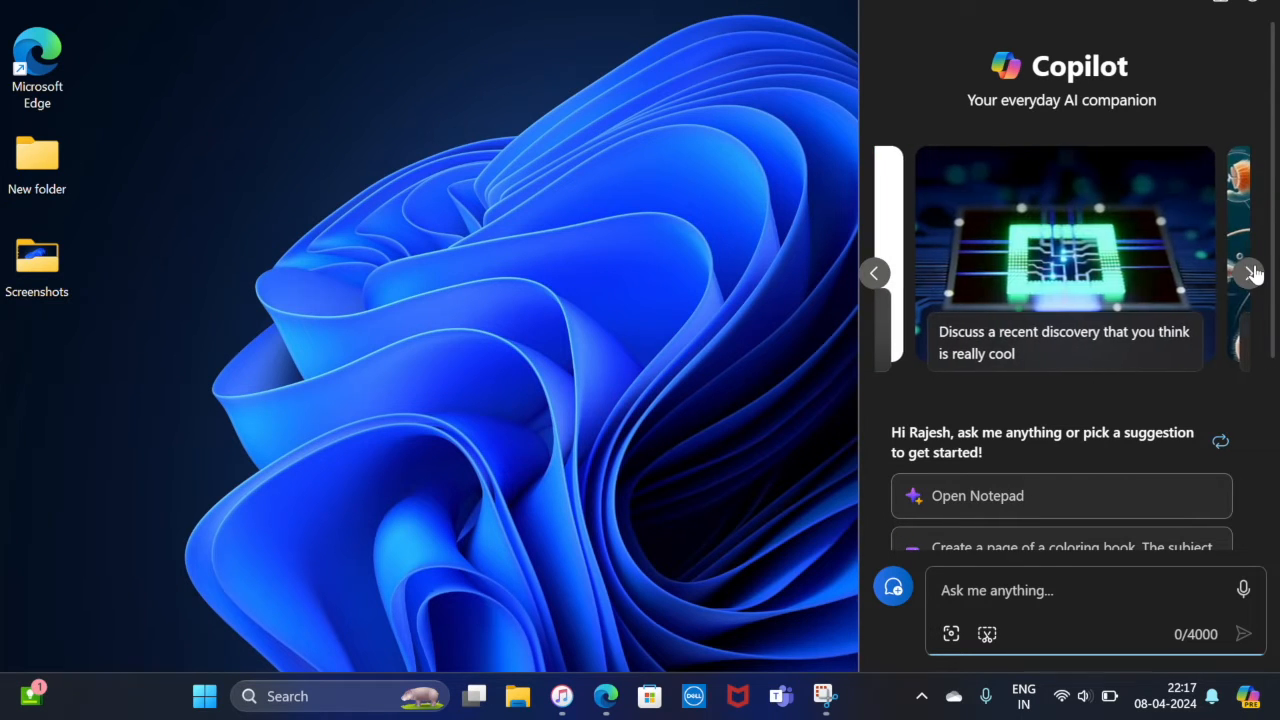
left_click(1253, 273)
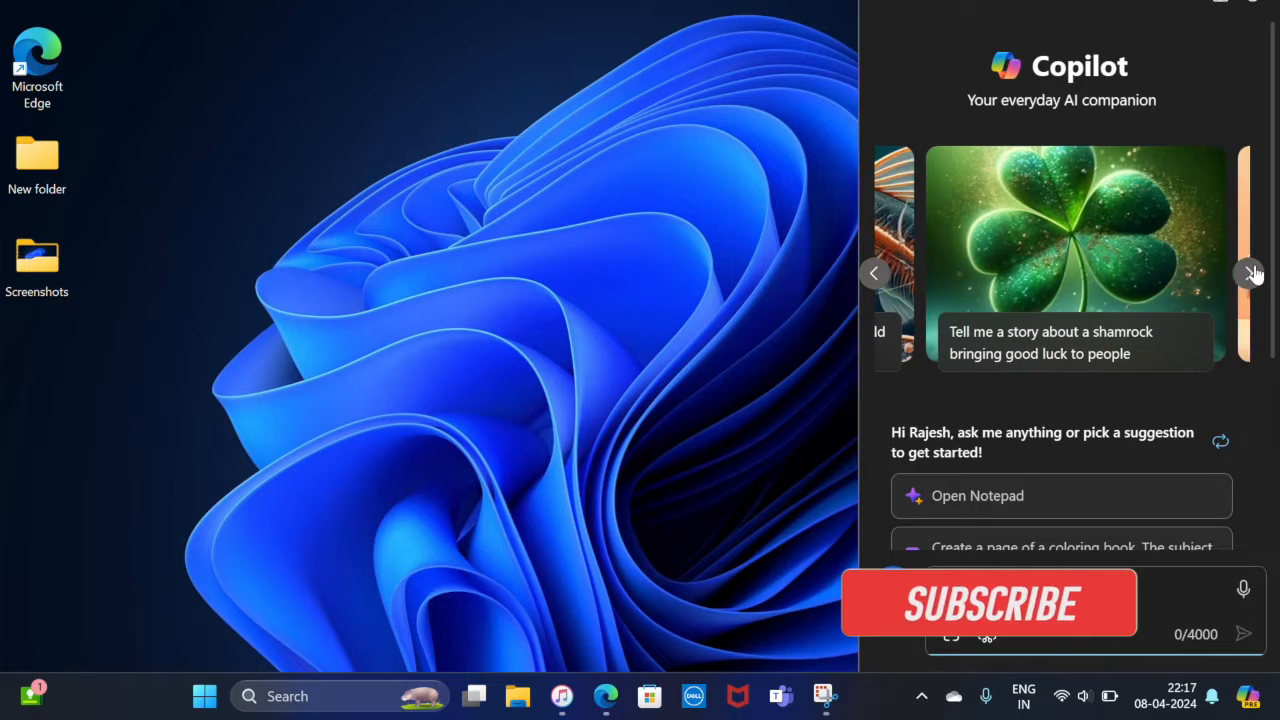
left_click(1254, 273)
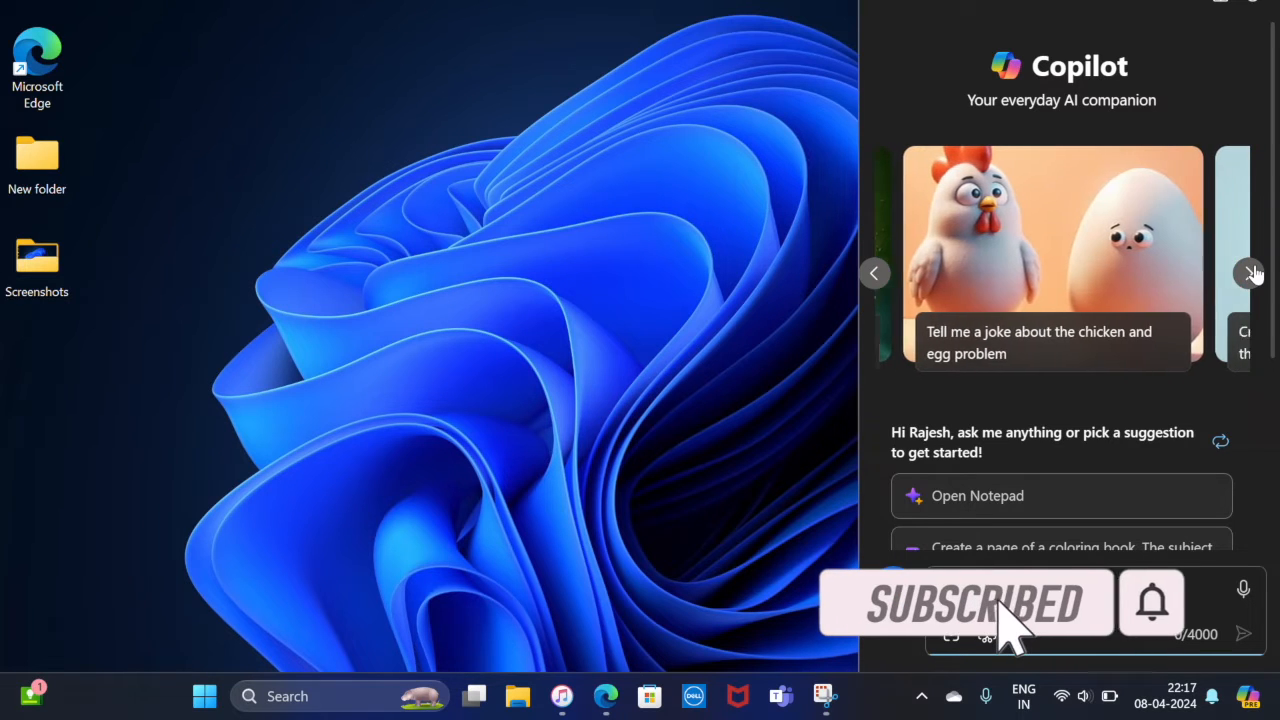
left_click(1253, 273)
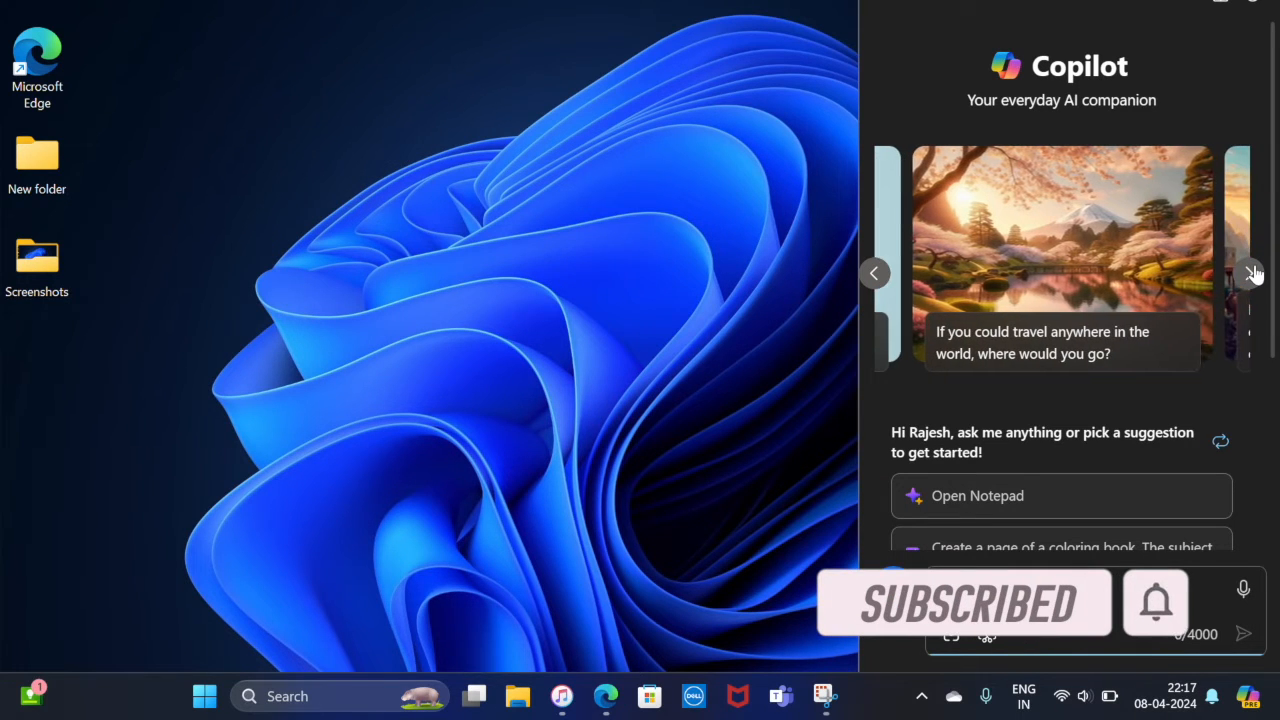
left_click(1253, 273)
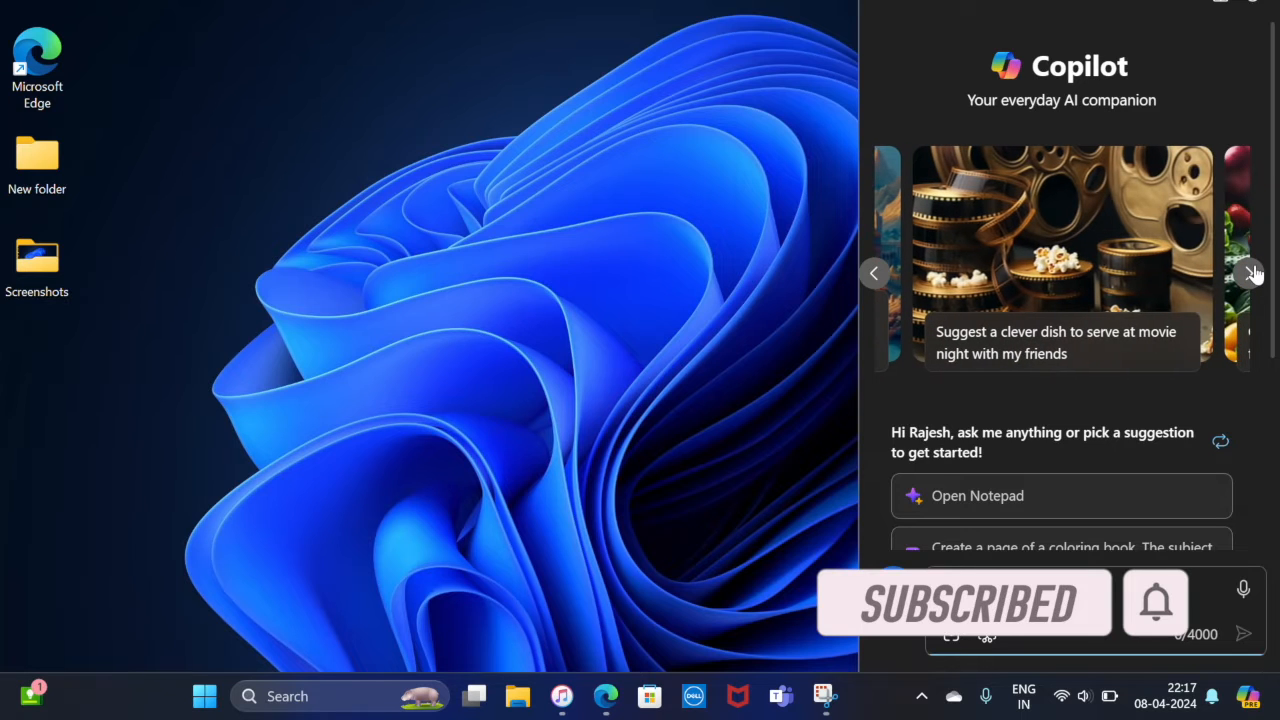
left_click(1253, 273)
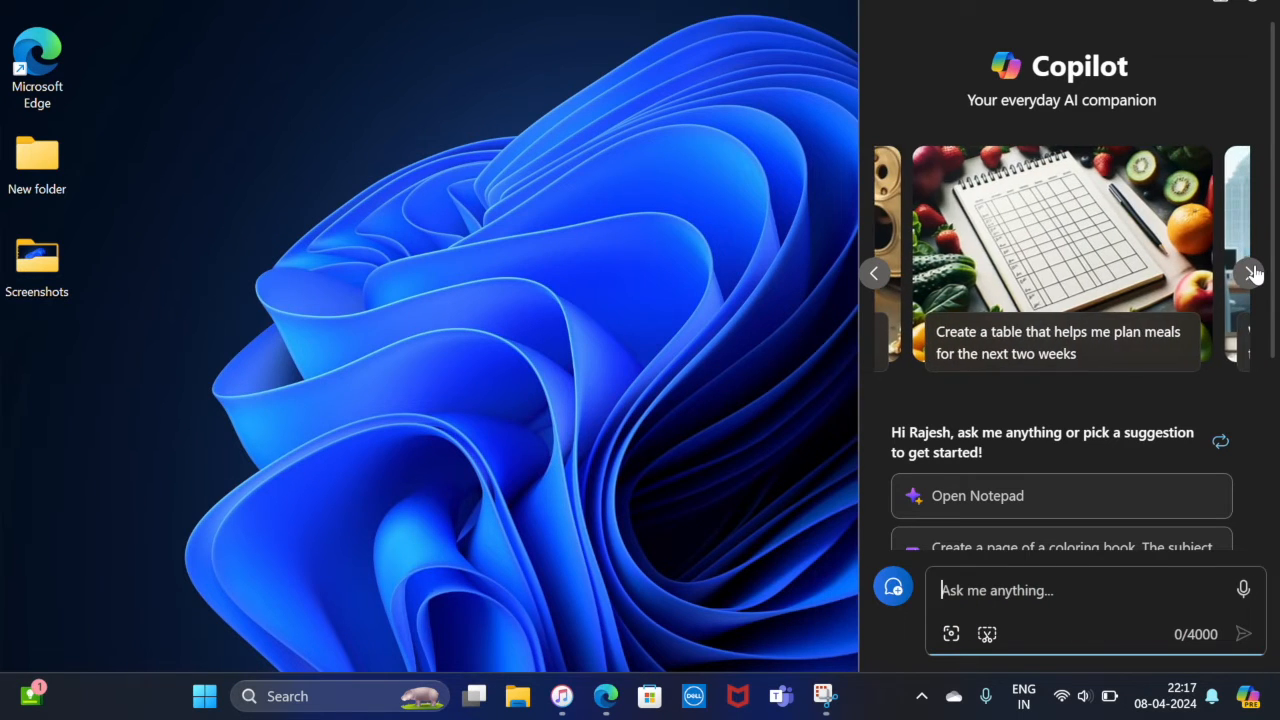
left_click(1253, 273)
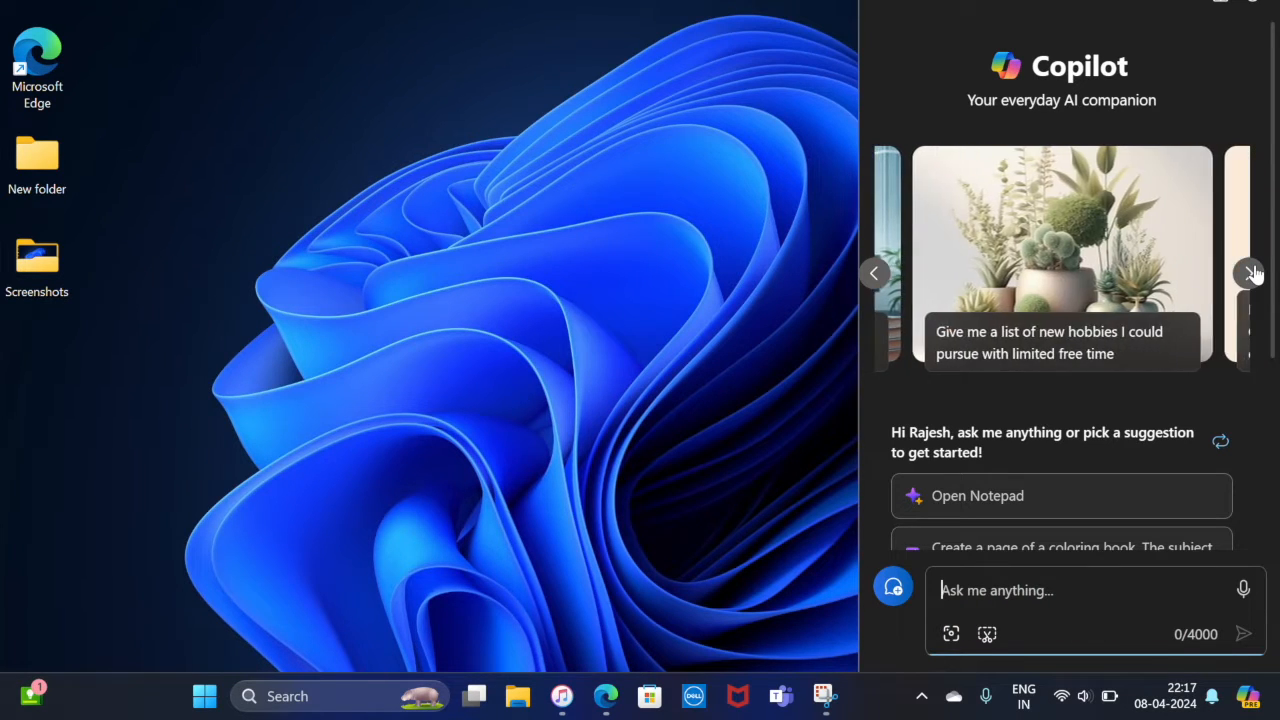
left_click(1253, 273)
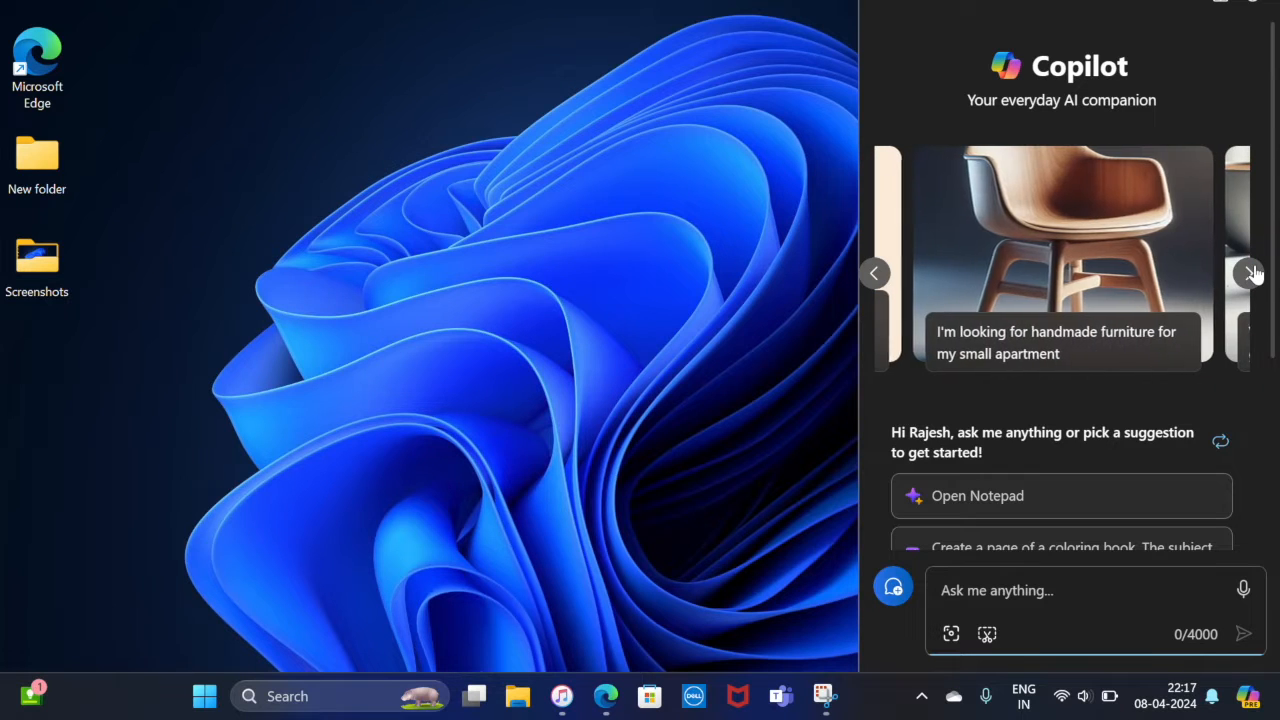
left_click(1253, 273)
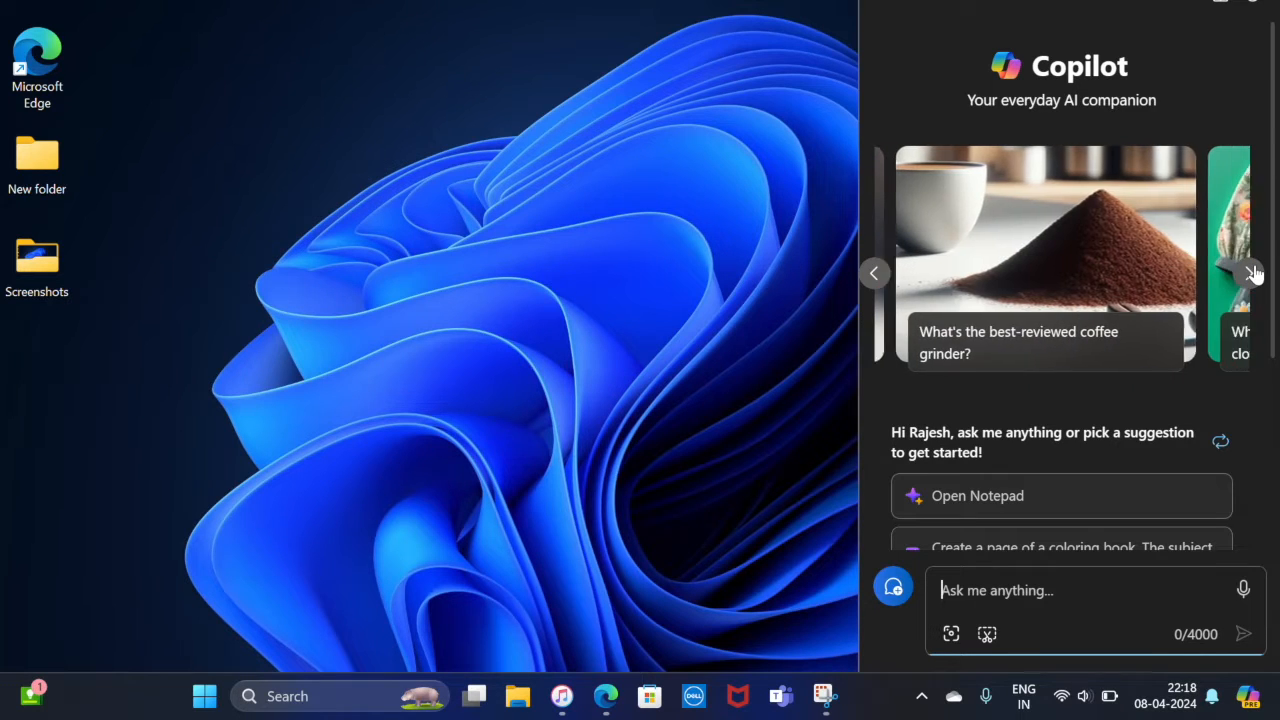
left_click(1253, 273)
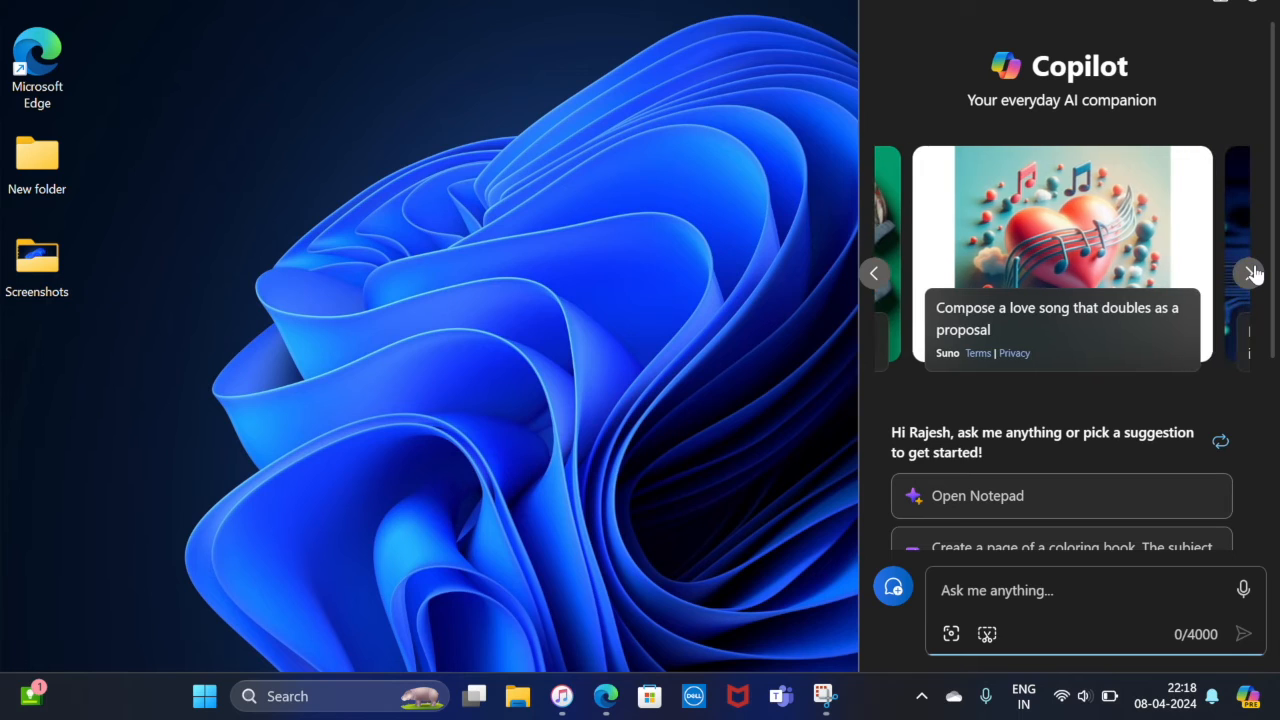
mouse_move(1080, 213)
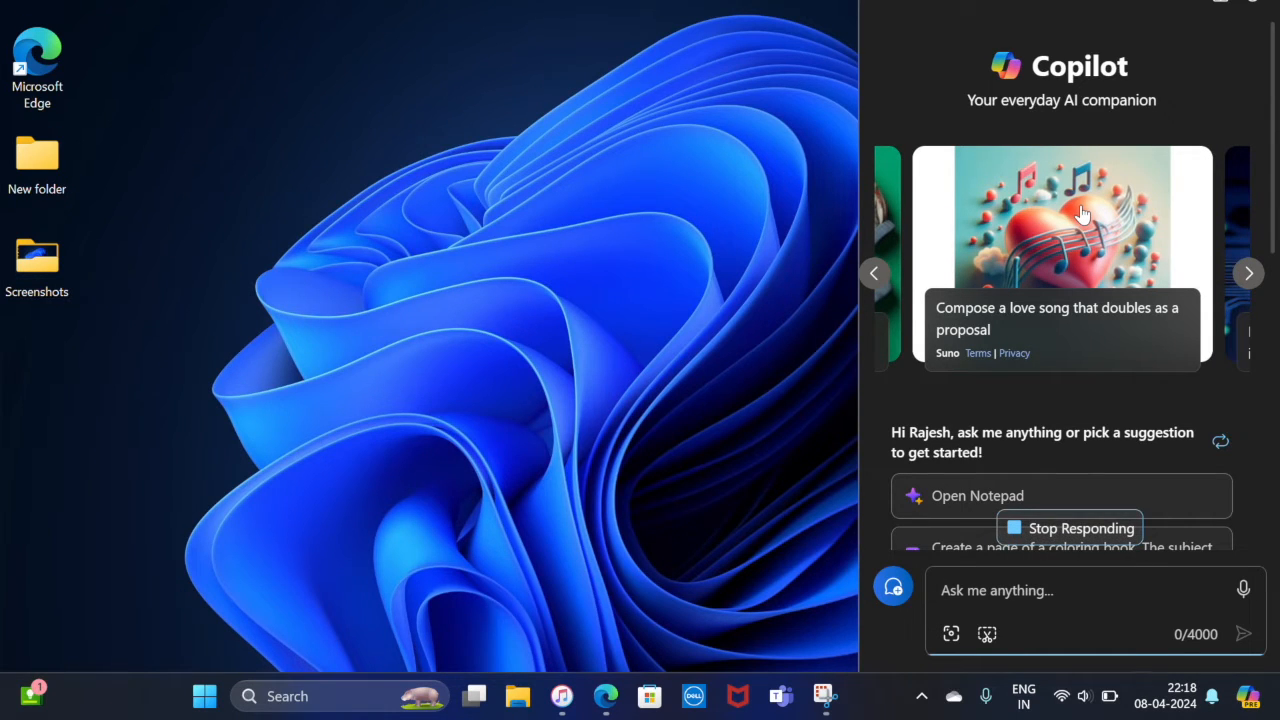
mouse_move(1030, 440)
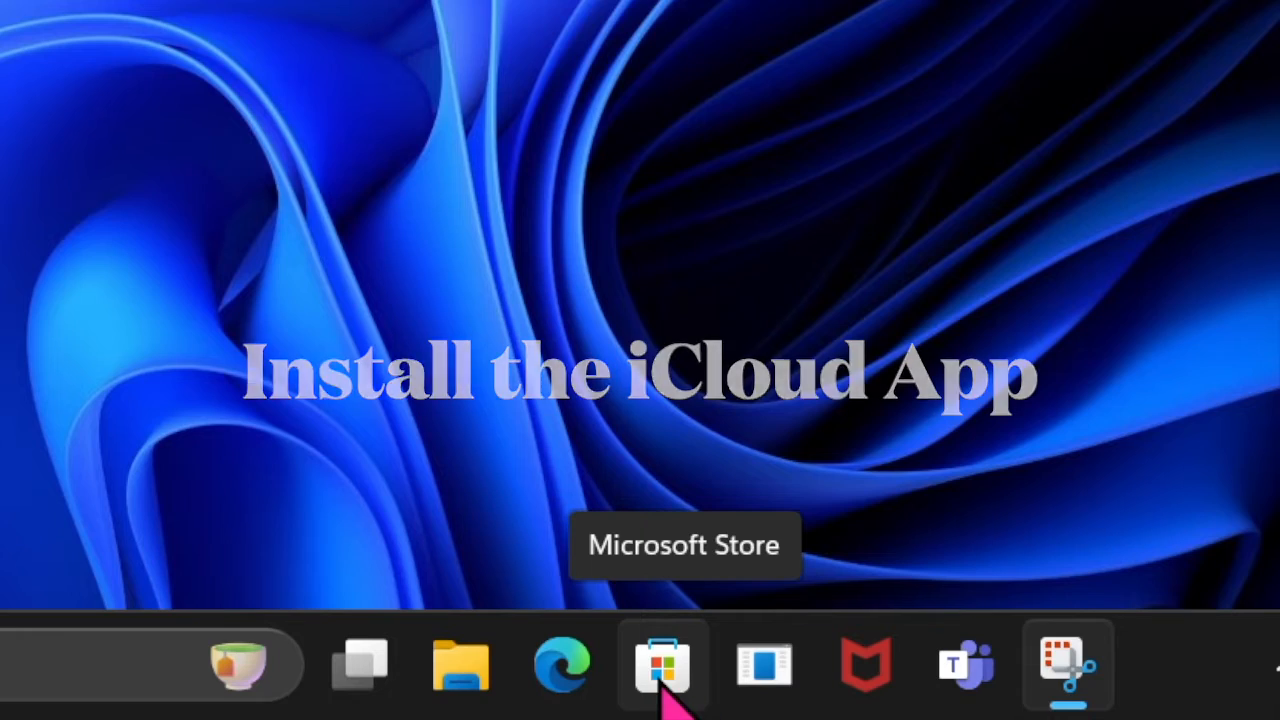
Open Microsoft Store and bring up Apple Inc.'s installed iCloud app page
left_click(663, 663)
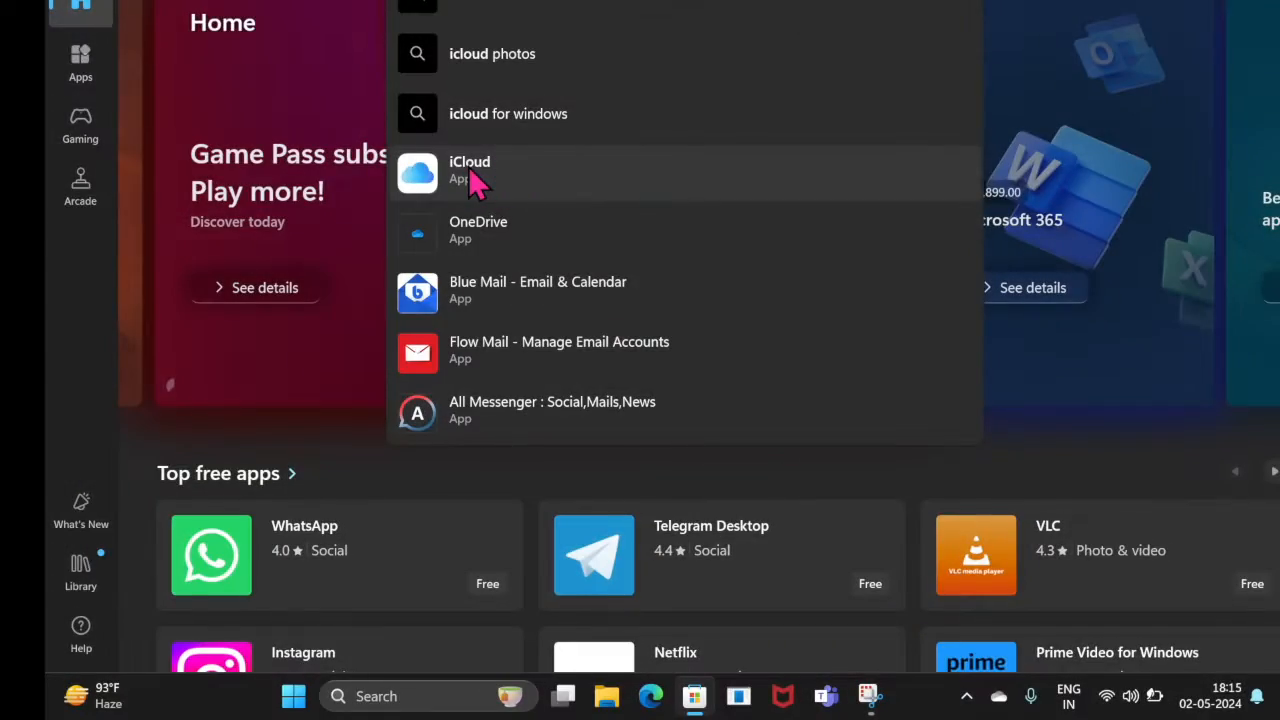
left_click(469, 170)
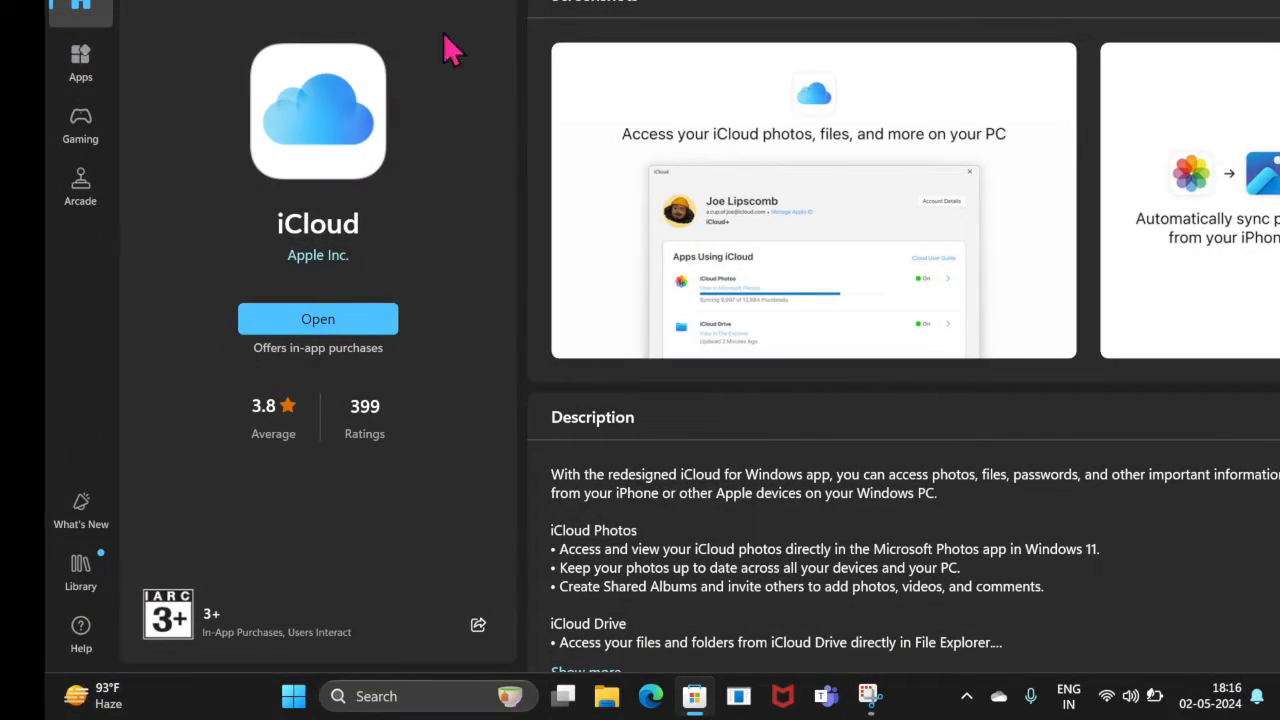
mouse_move(150, 345)
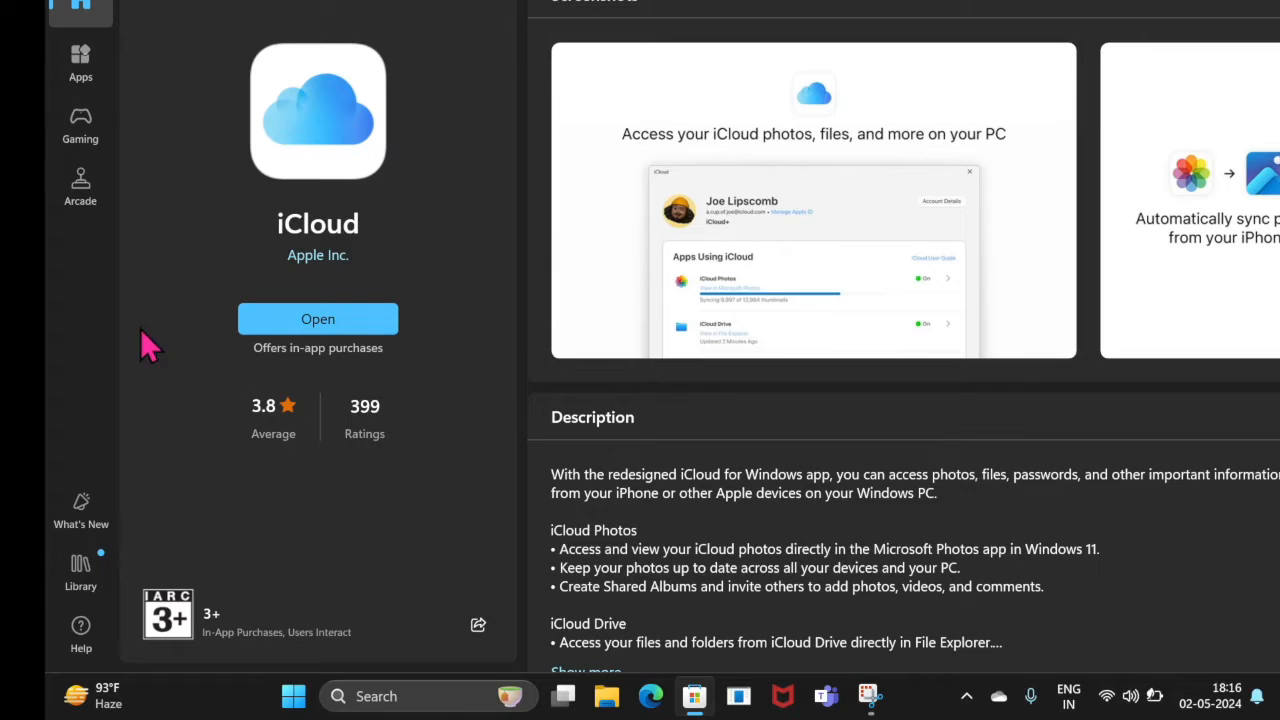
Launch iCloud, switch password sync on with the Edge extension, and confirm with Done
left_click(376, 696)
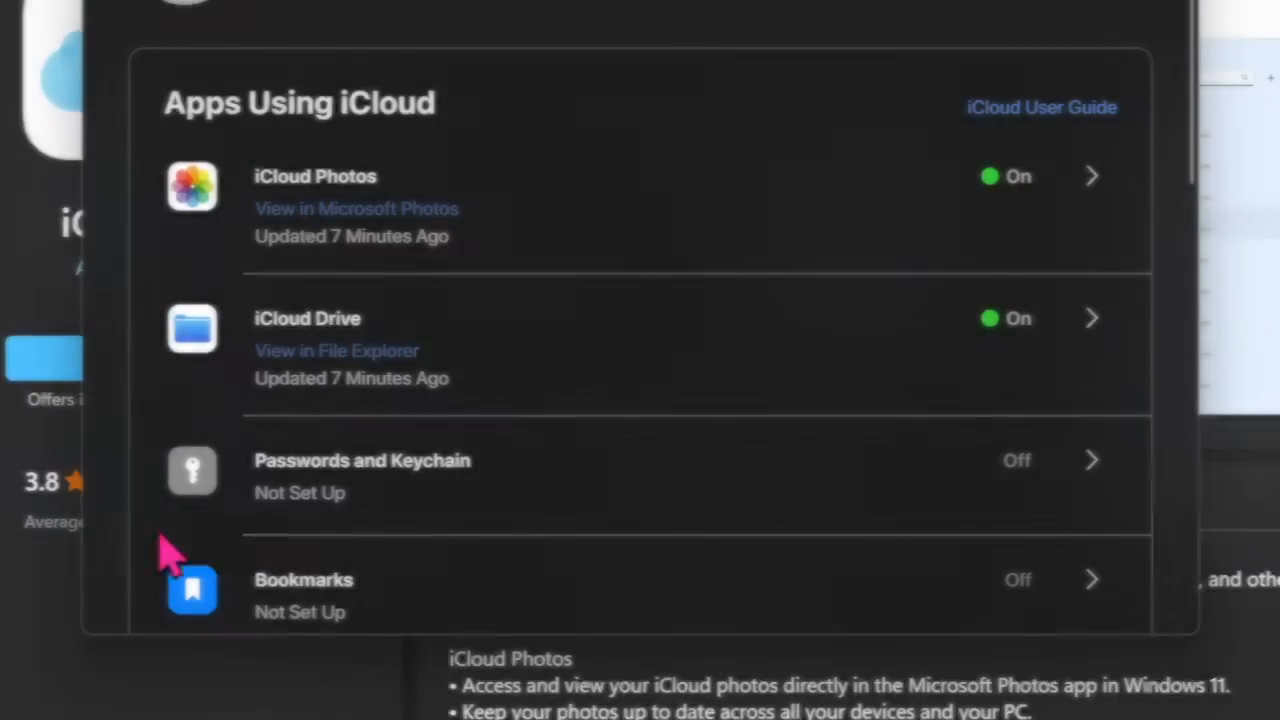
mouse_move(595, 405)
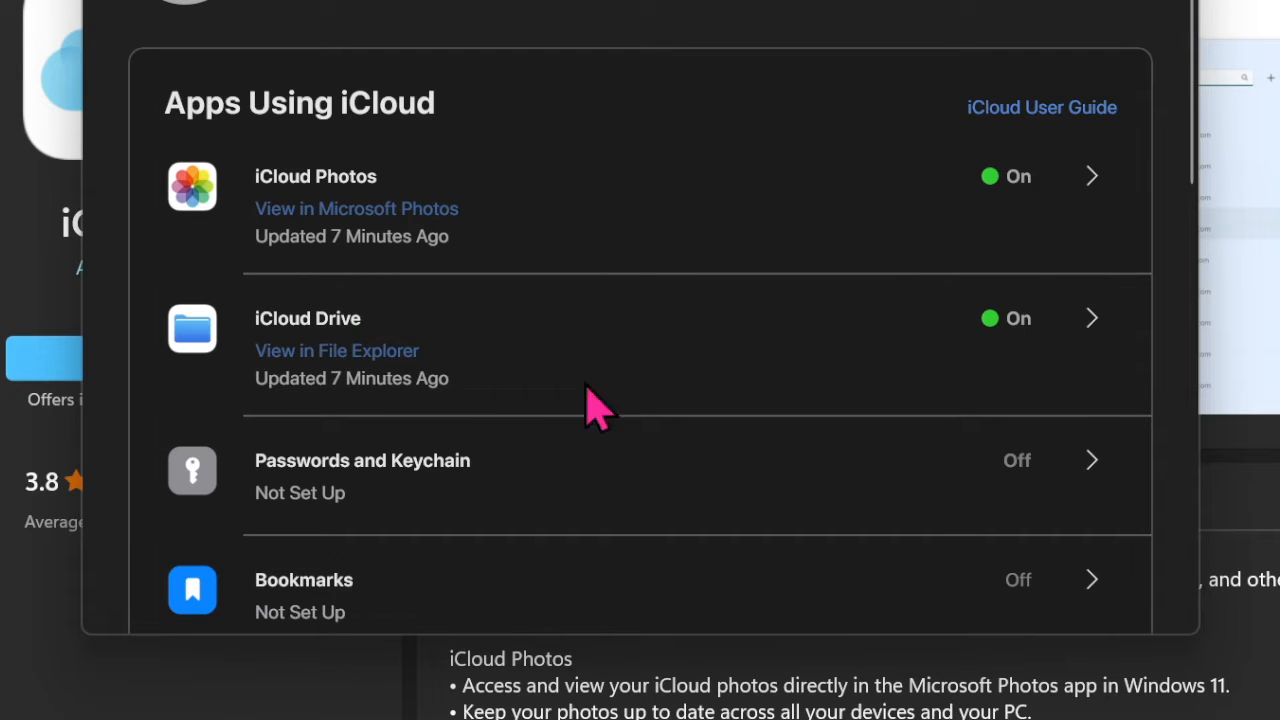
mouse_move(1115, 390)
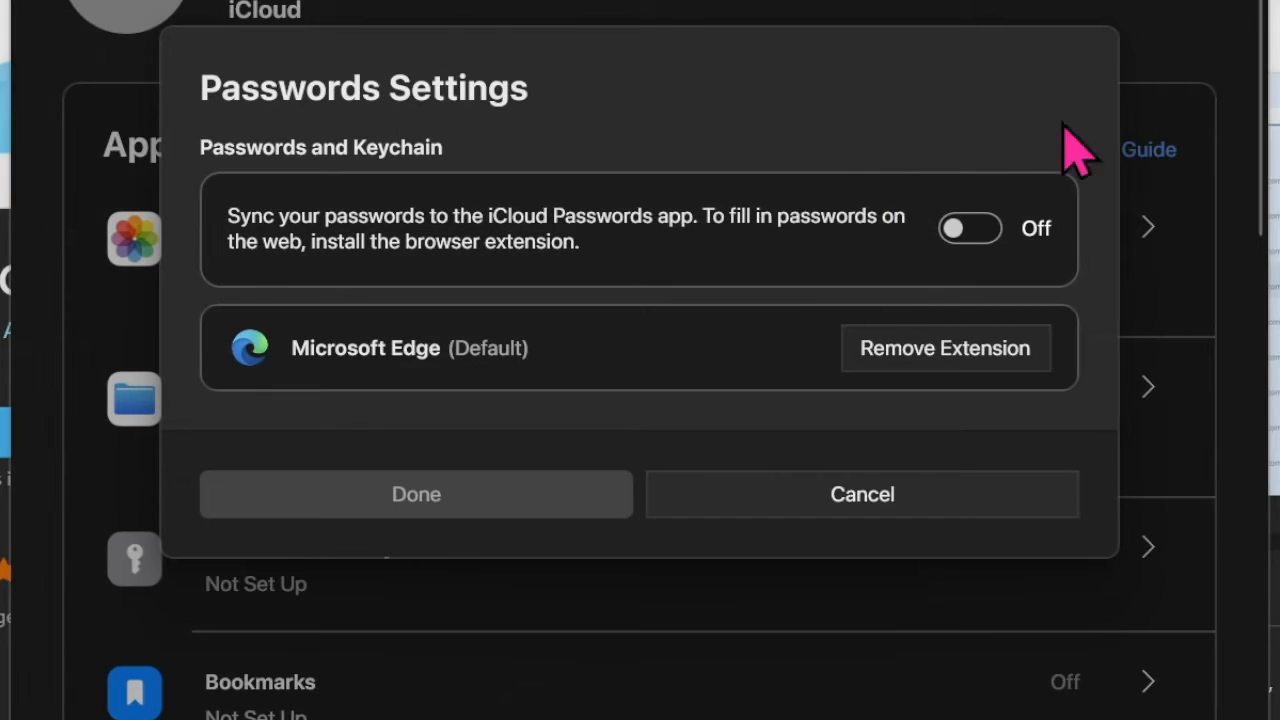
mouse_move(955, 225)
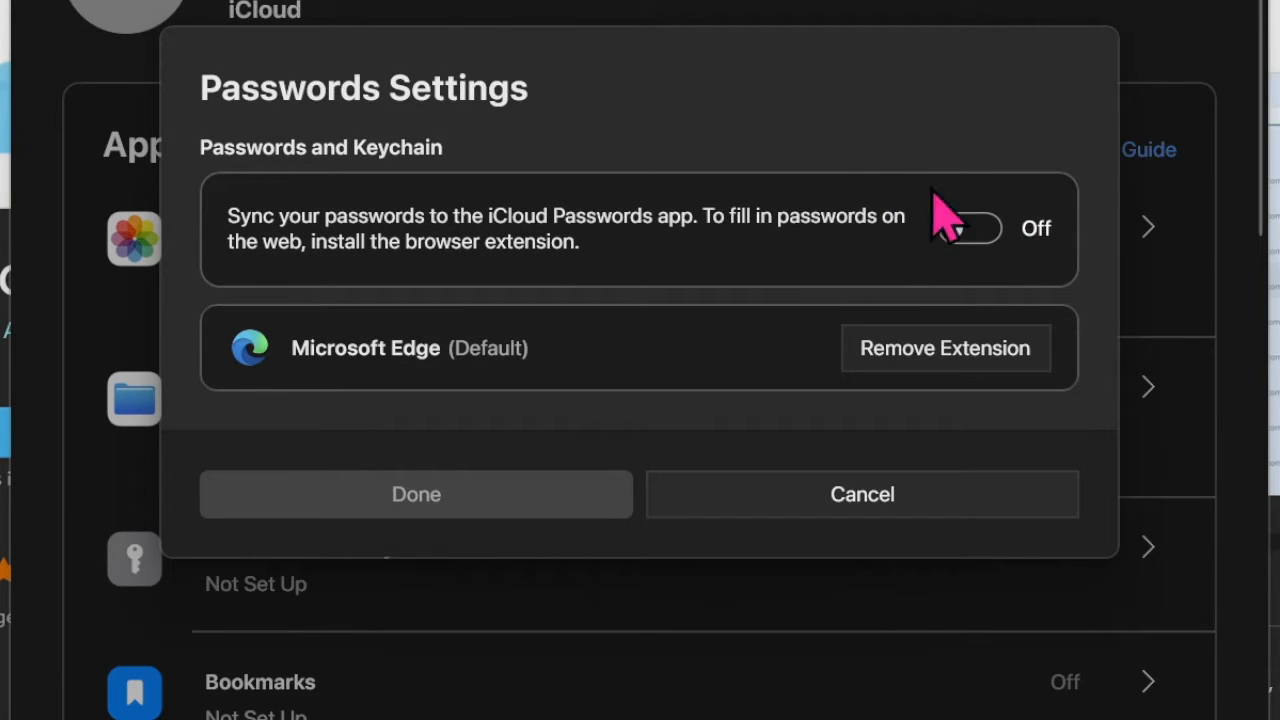
left_click(965, 228)
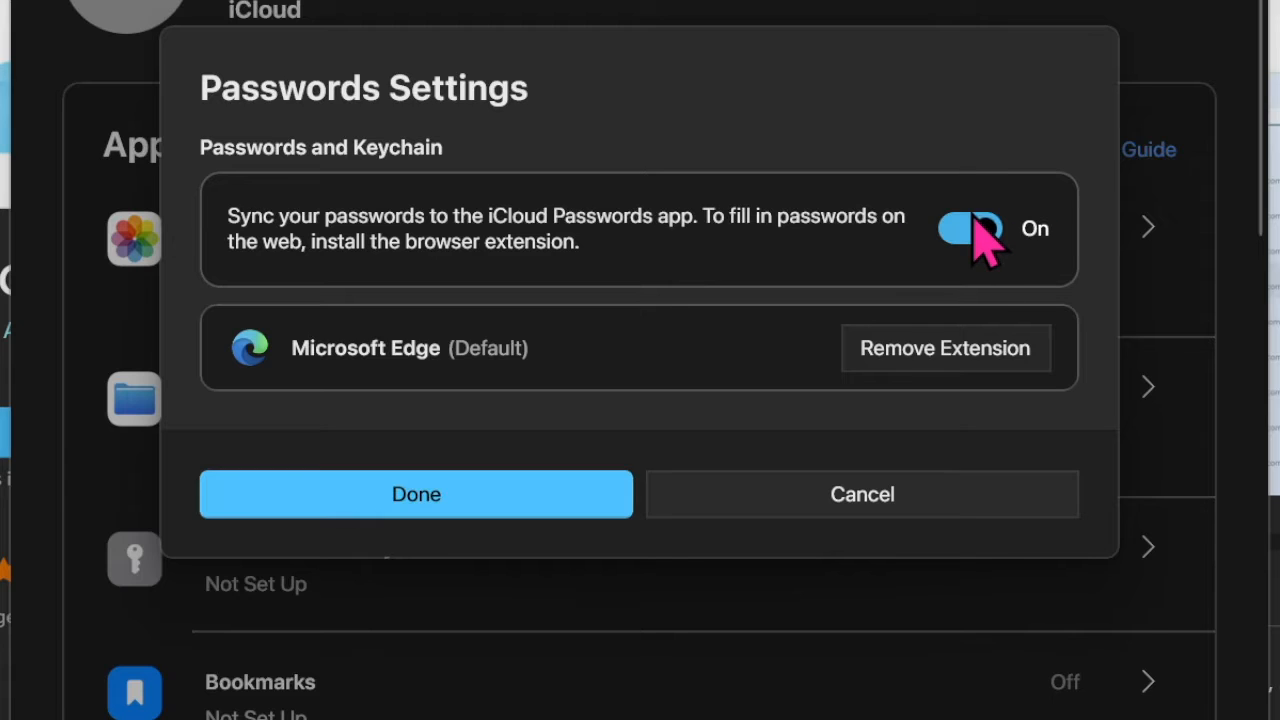
mouse_move(515, 455)
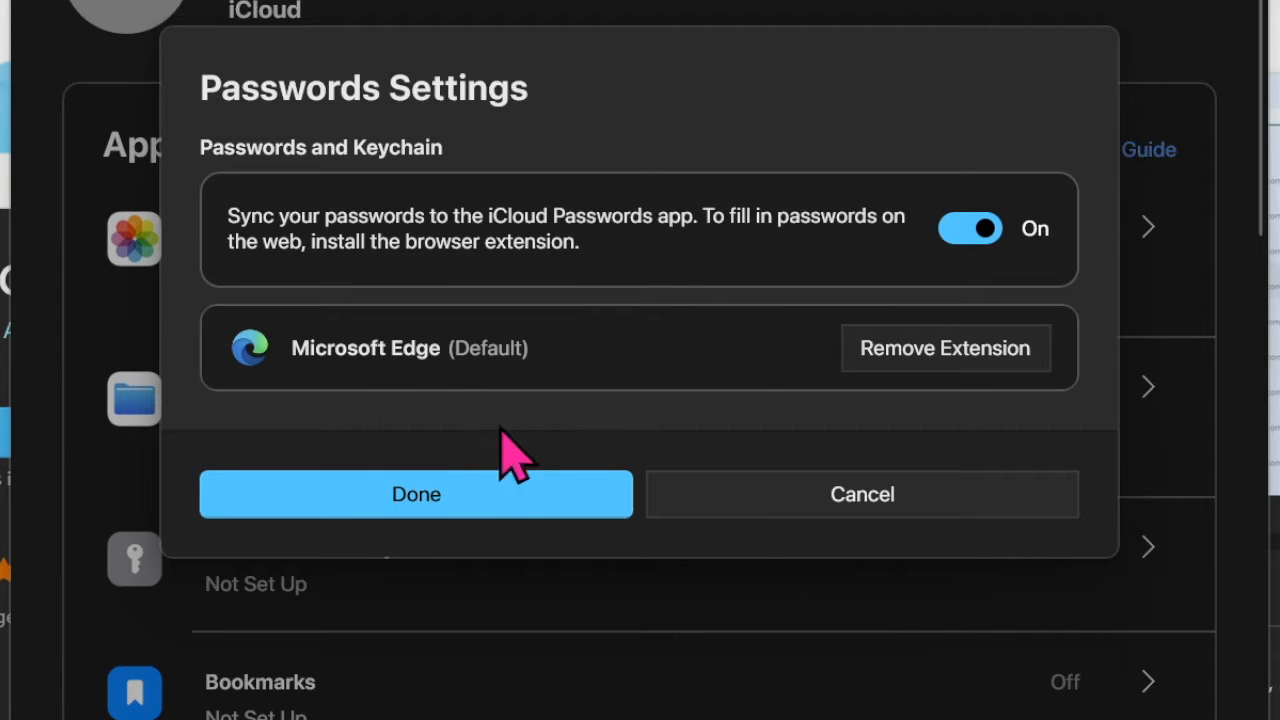
mouse_move(825, 365)
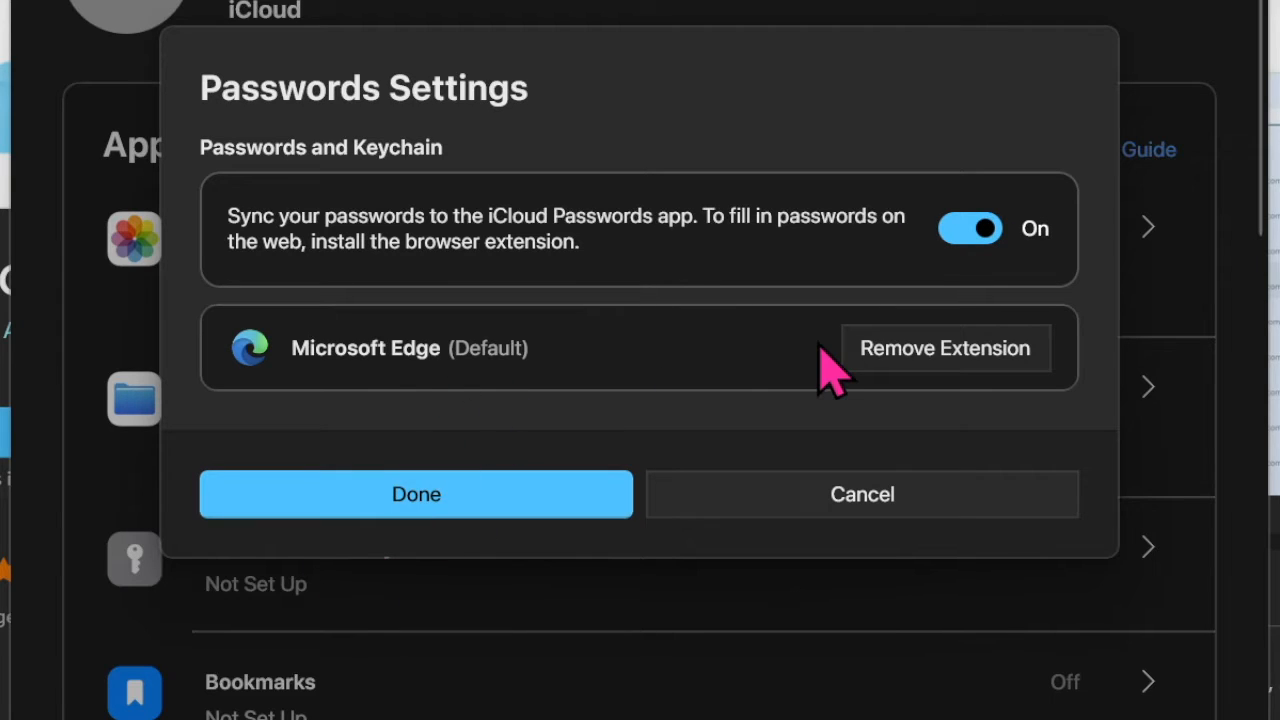
mouse_move(330, 385)
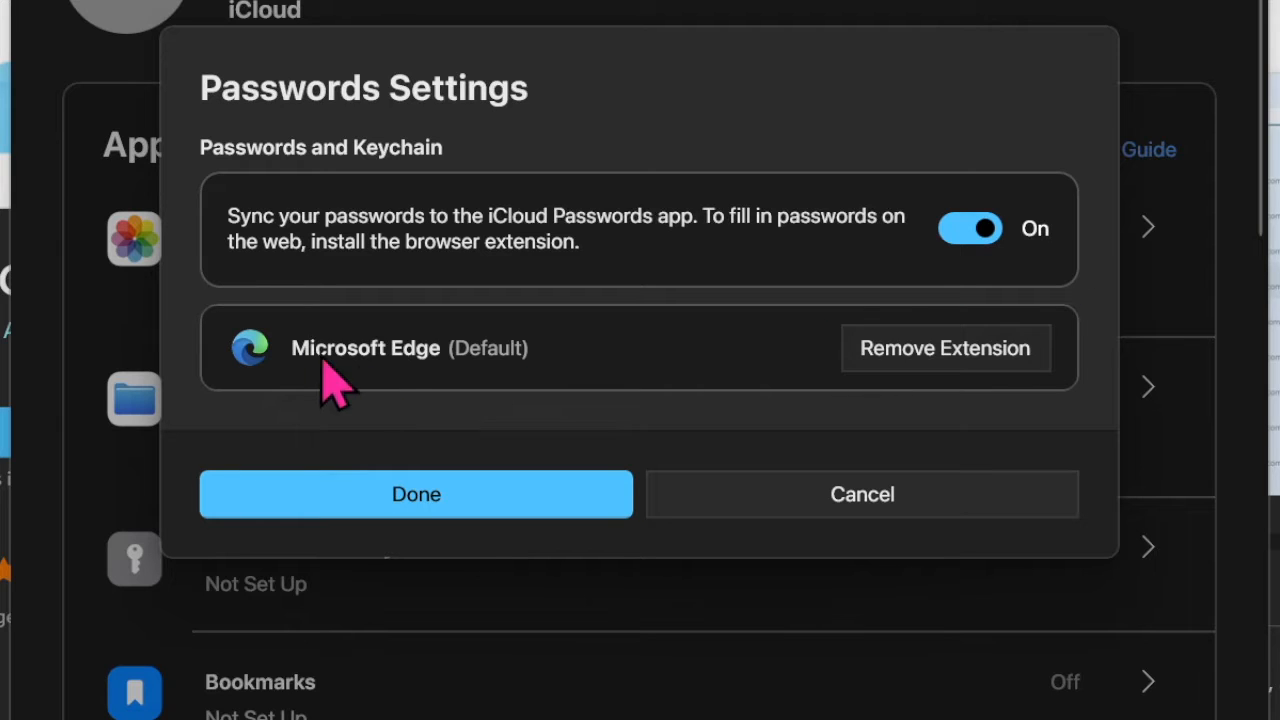
mouse_move(262, 375)
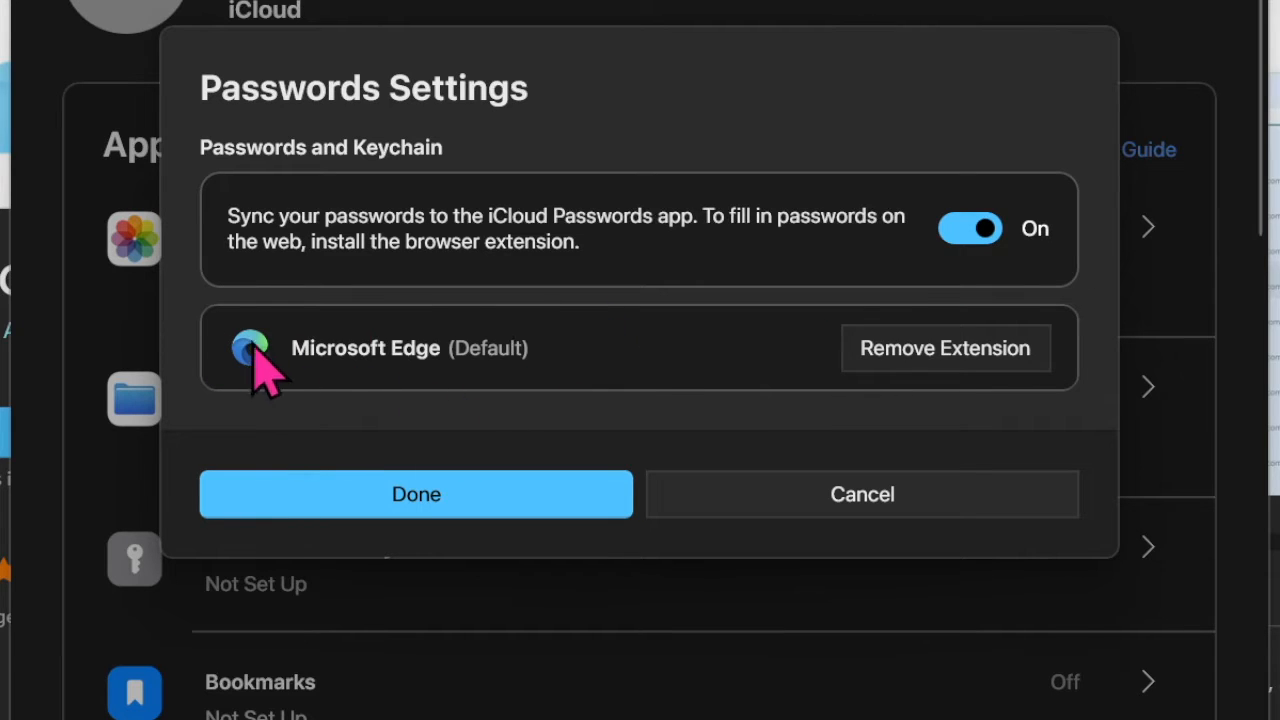
mouse_move(880, 415)
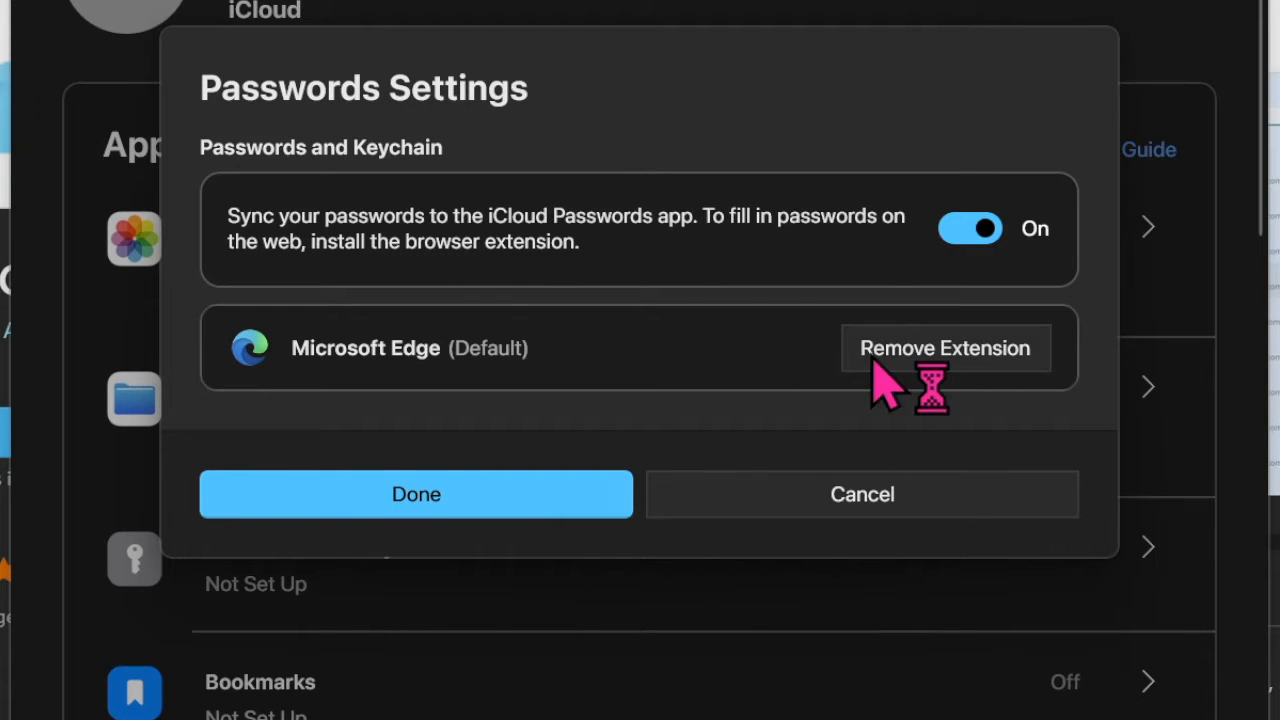
mouse_move(440, 315)
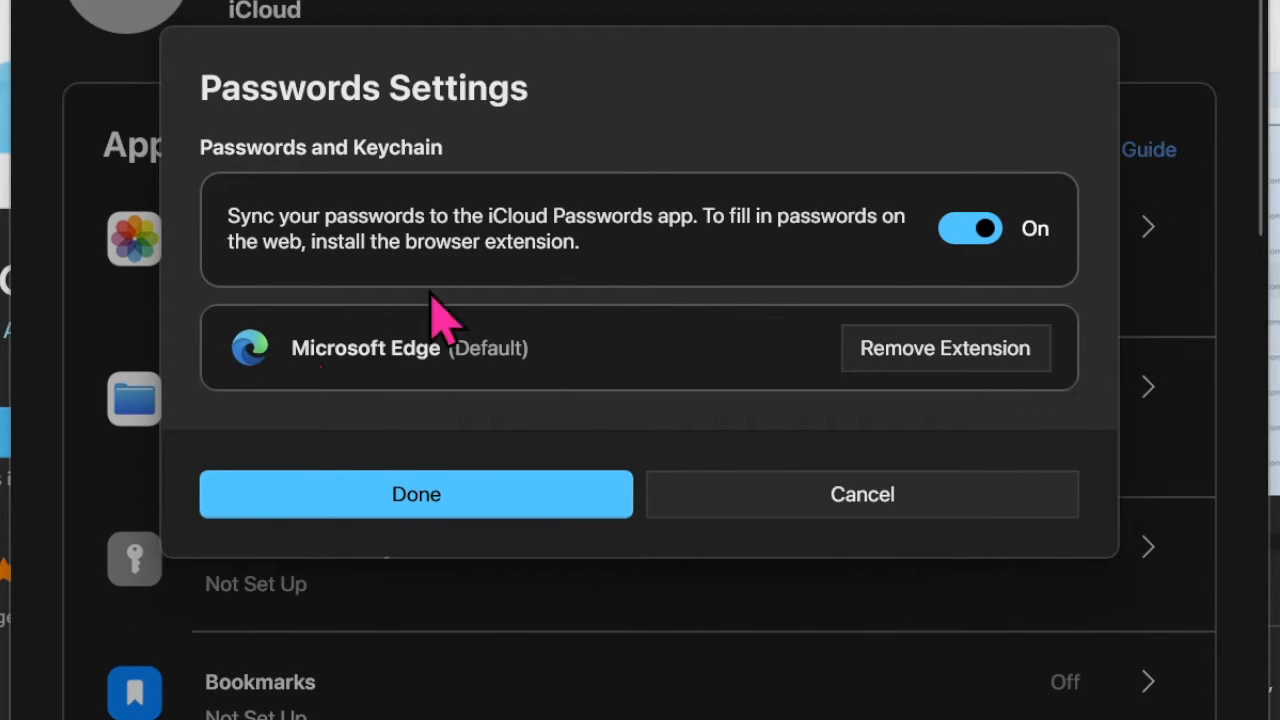
mouse_move(430, 450)
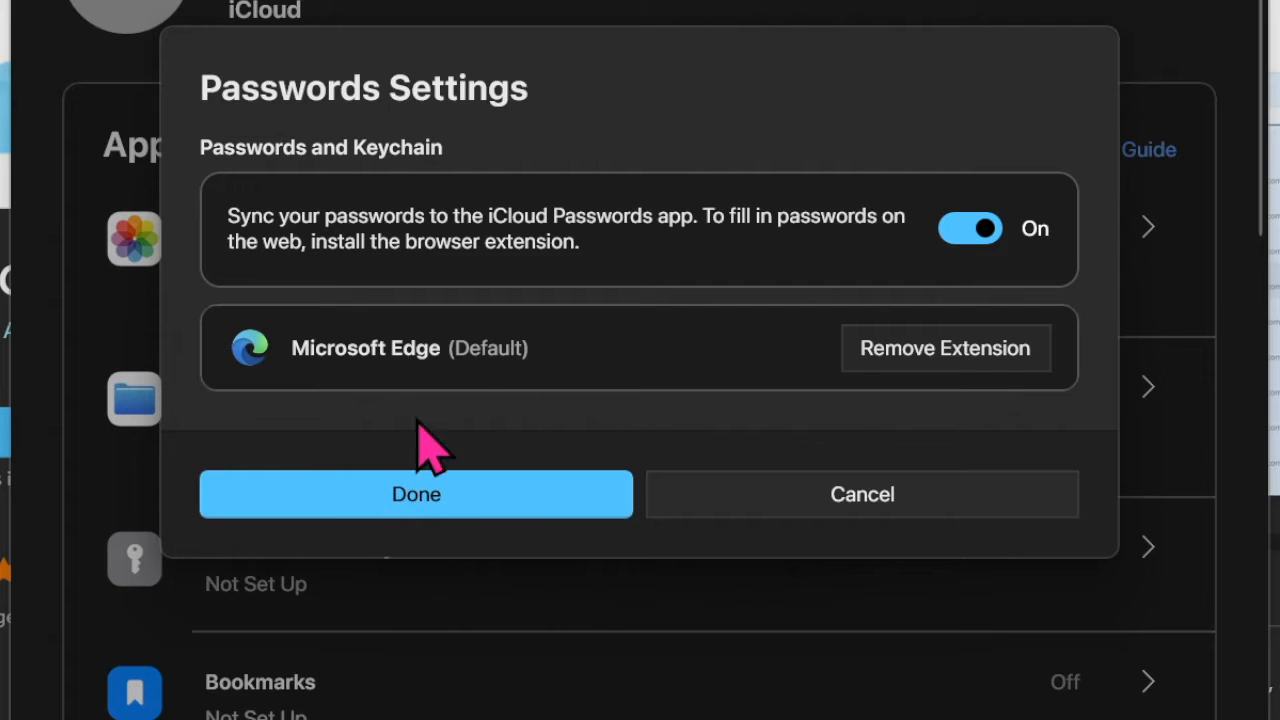
left_click(415, 494)
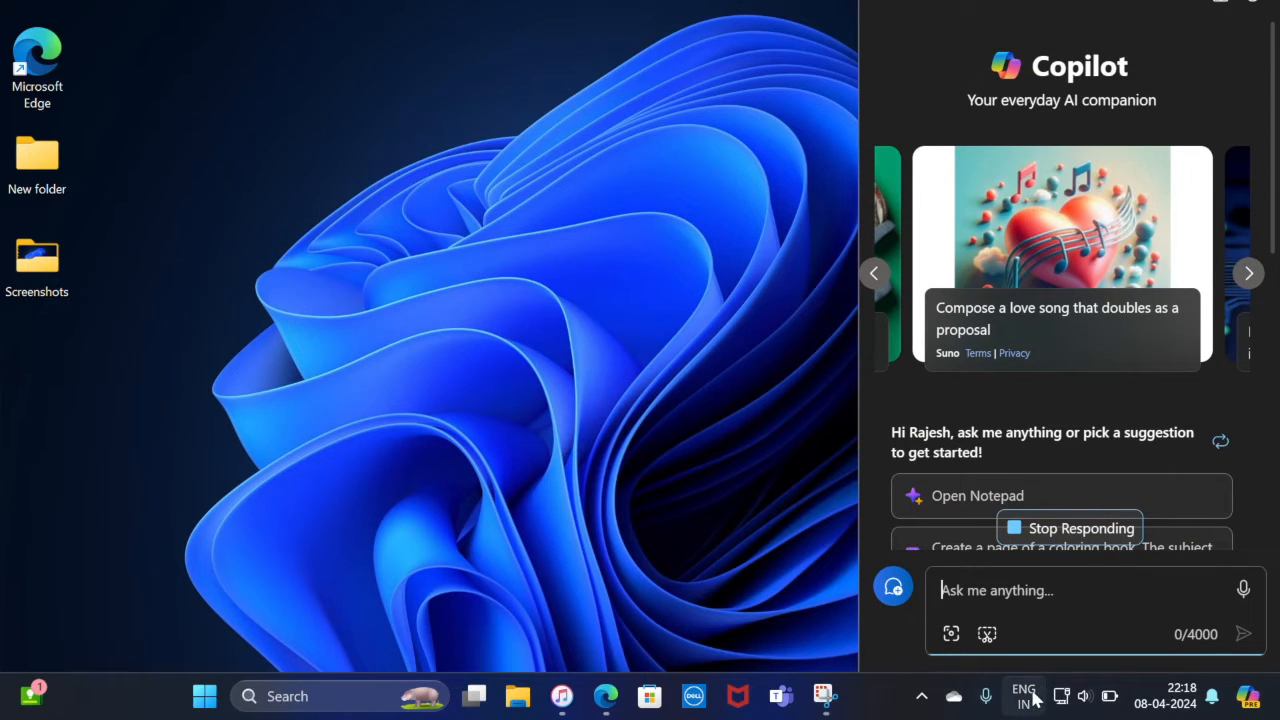
Open the iCloud Passwords app and start an Add New Password entry
left_click(1023, 696)
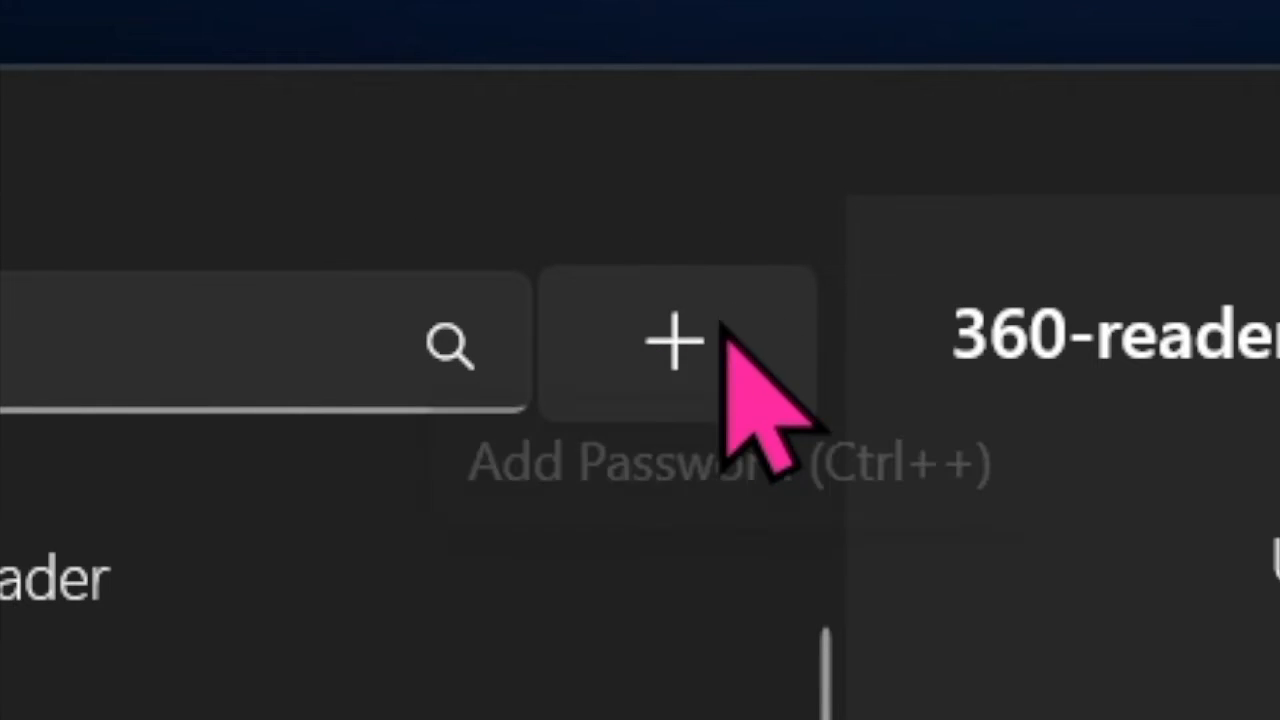
left_click(675, 340)
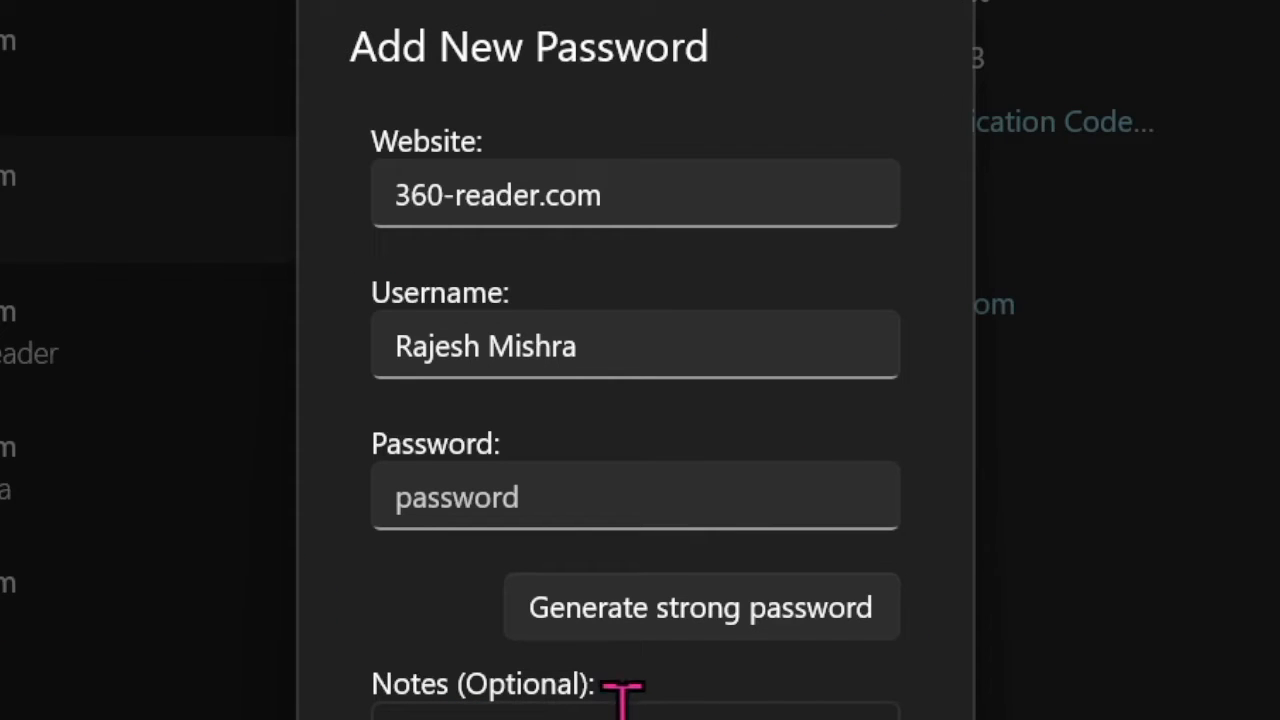
left_click(634, 496)
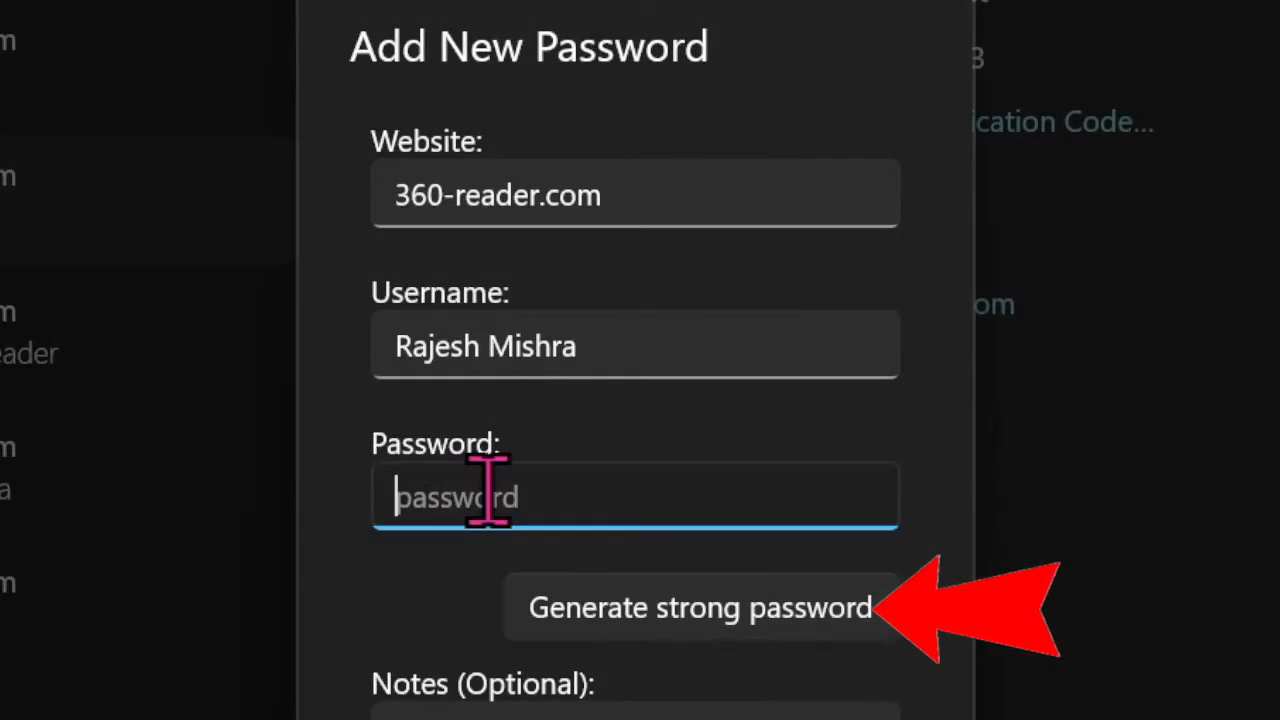
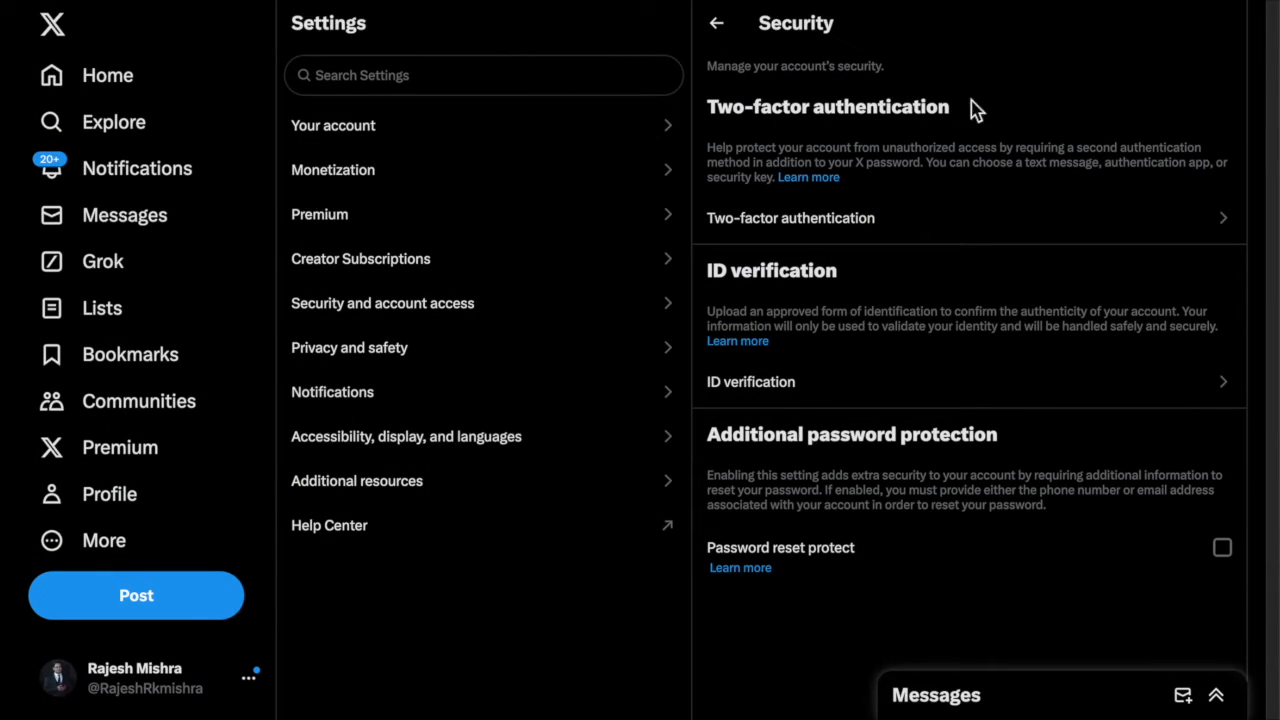
mouse_move(912, 287)
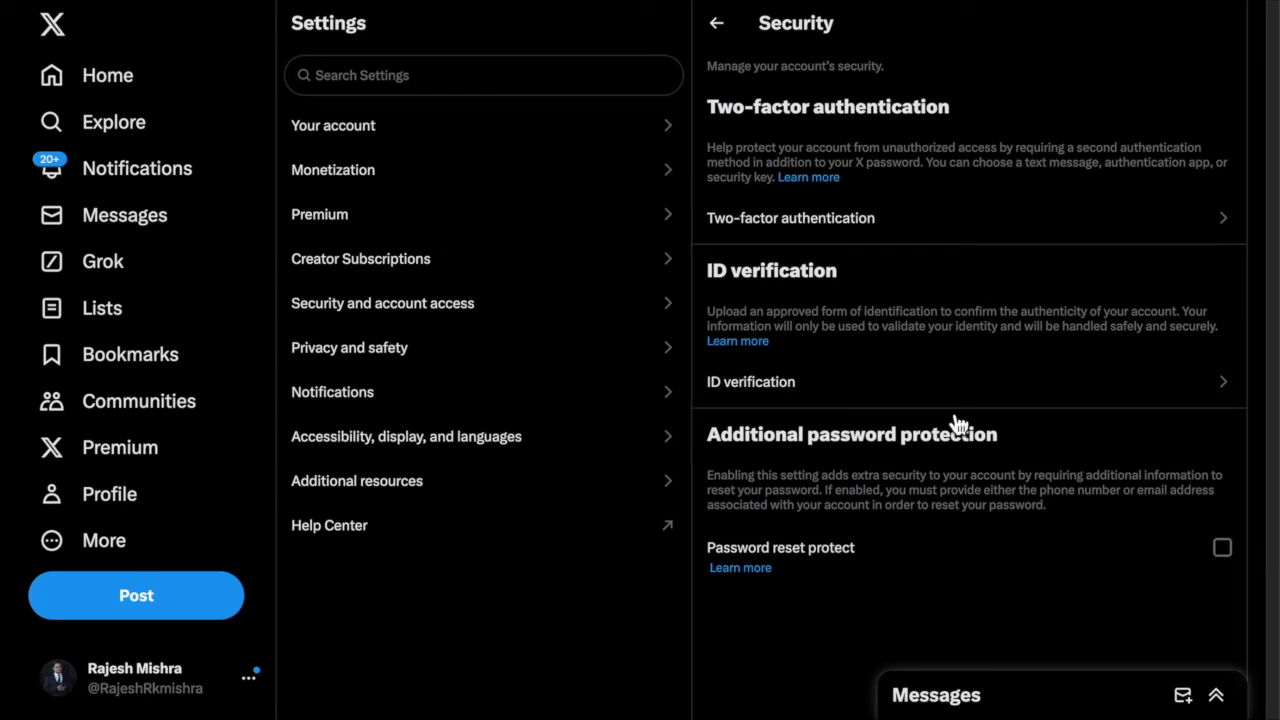
mouse_move(952, 432)
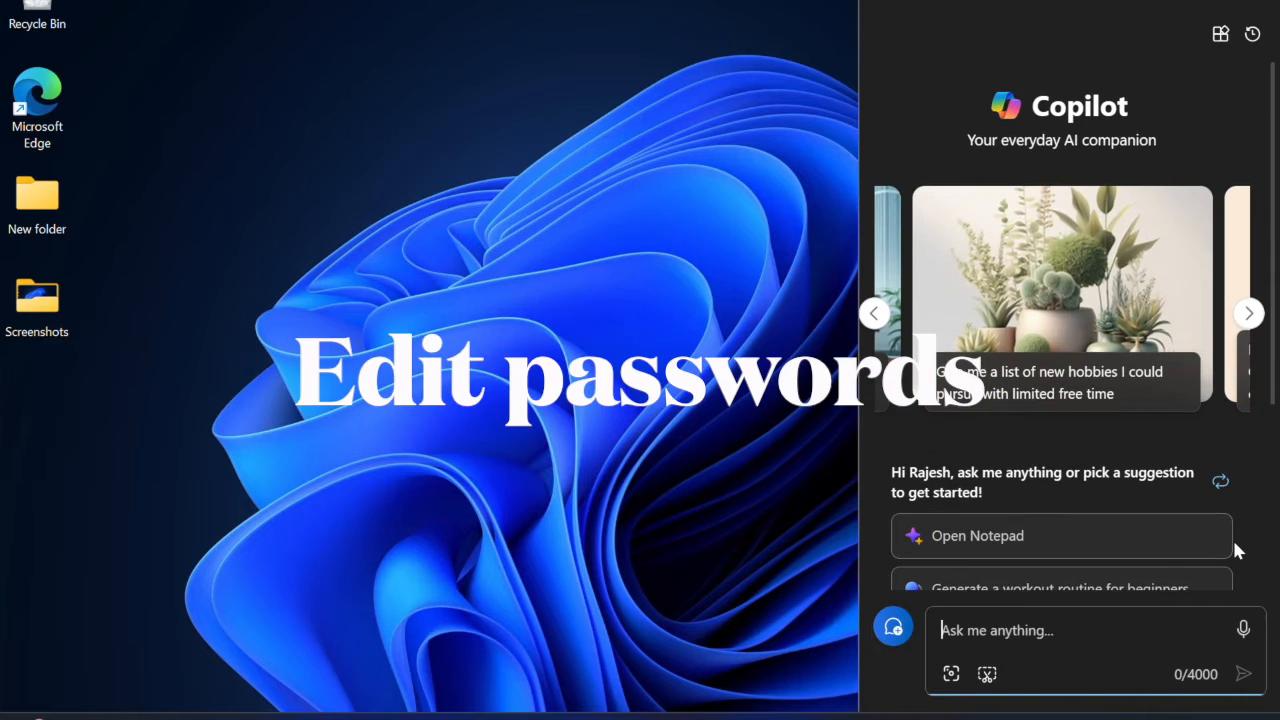
Launch iCloud Passwords from the search results and unlock it with Windows Hello
left_click(1249, 313)
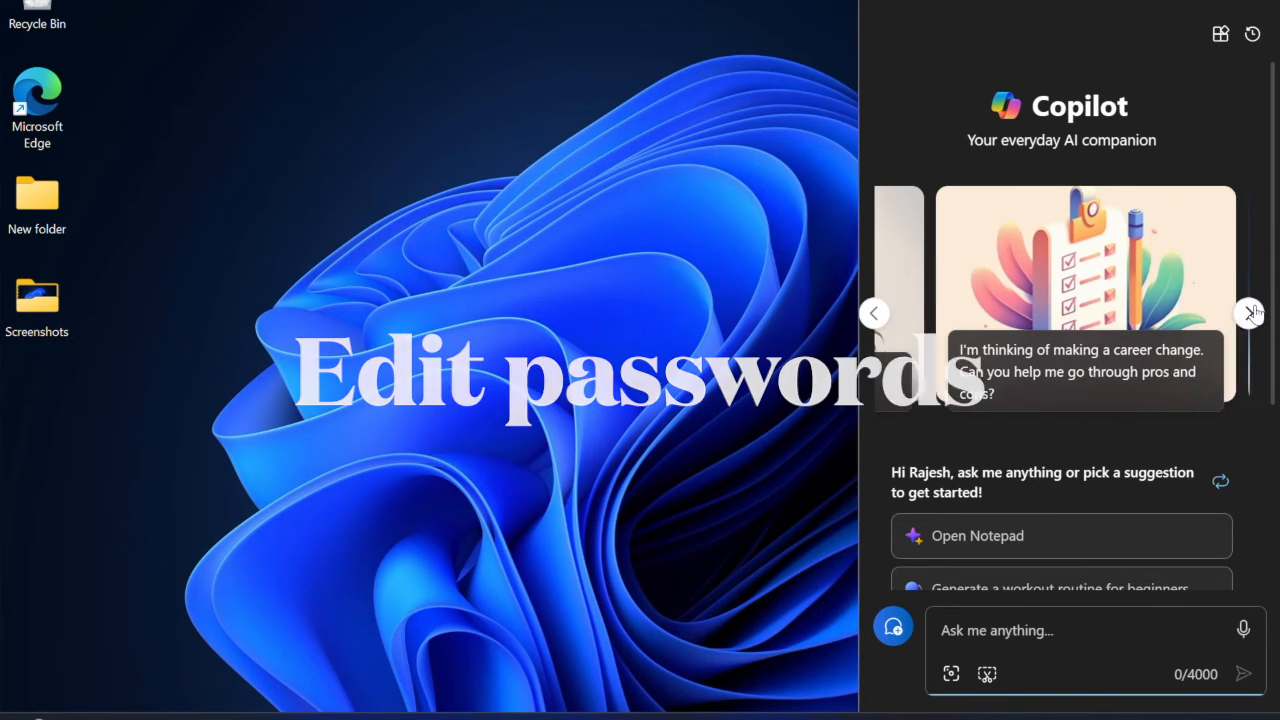
left_click(1249, 313)
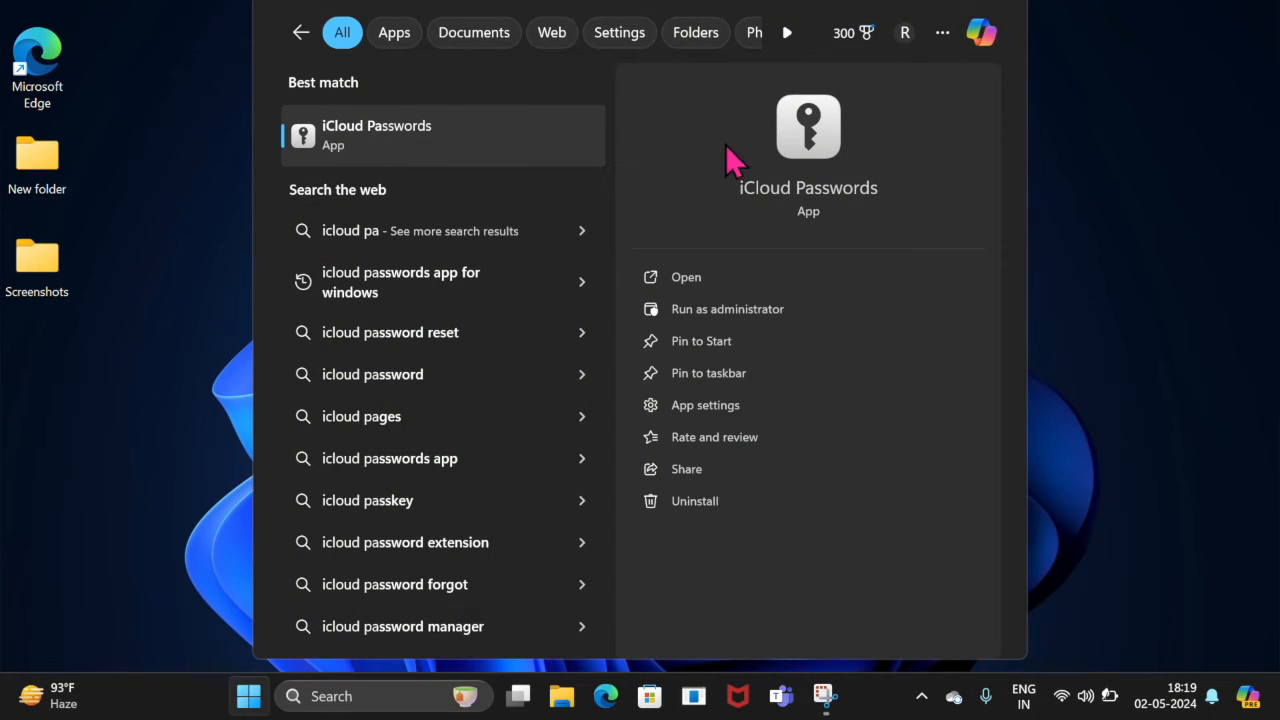
left_click(686, 277)
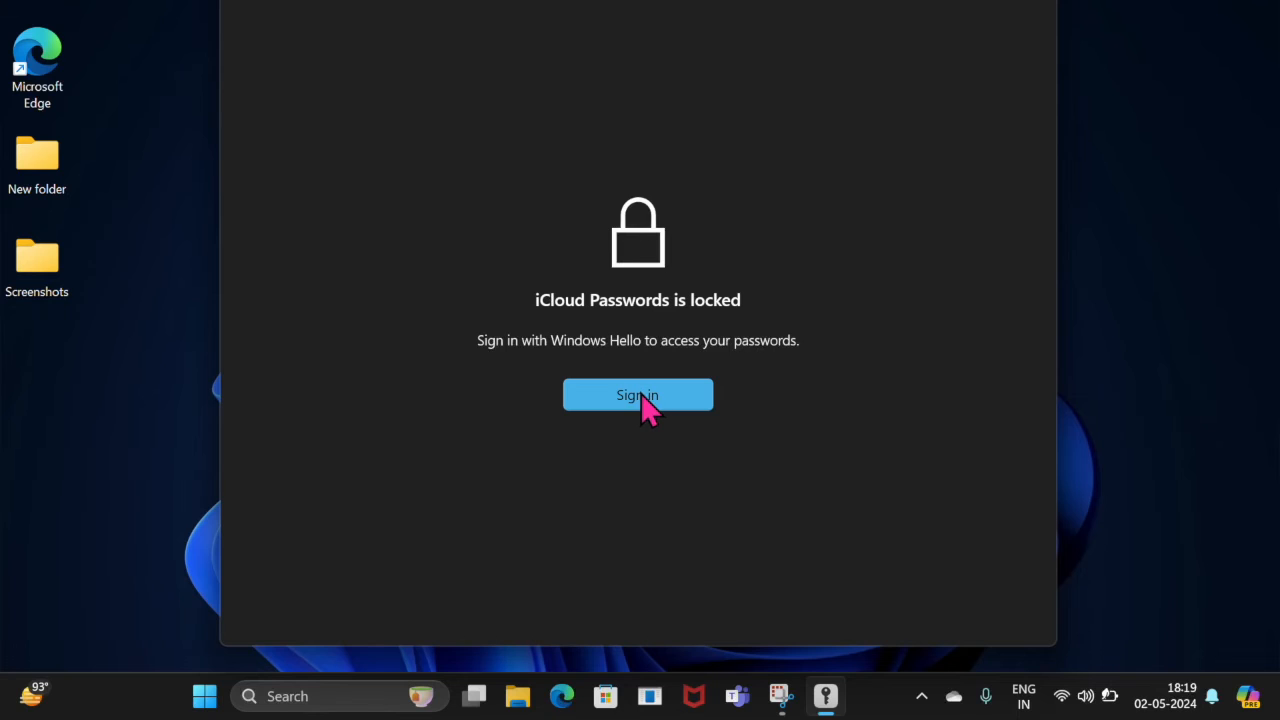
left_click(637, 394)
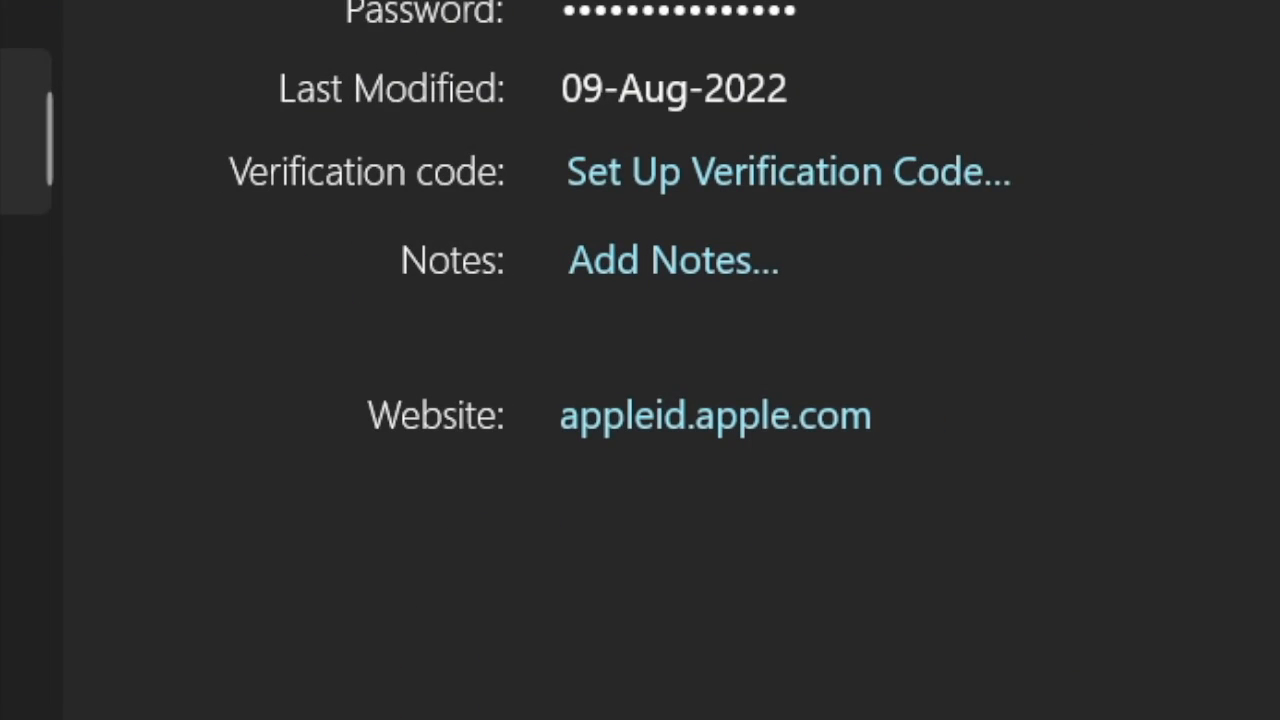
mouse_move(1215, 215)
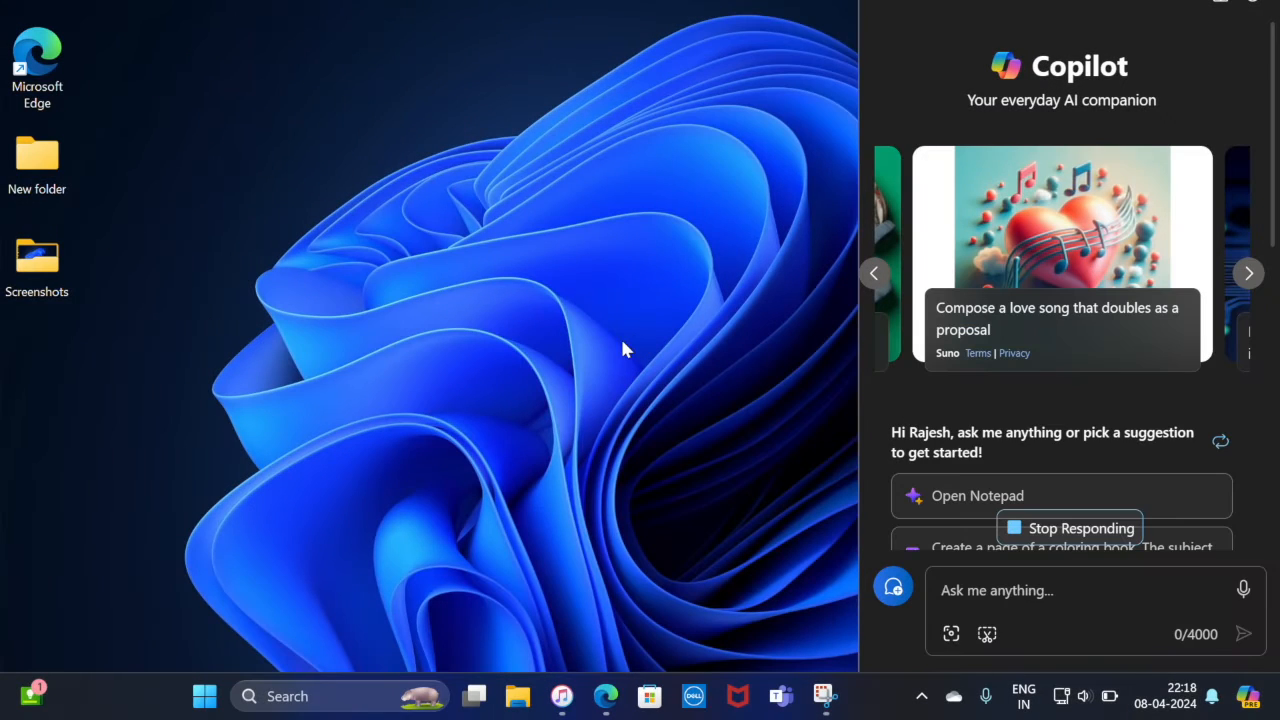
Open the Windows Search panel, scroll it, close it, then reopen and scroll again
left_click(340, 696)
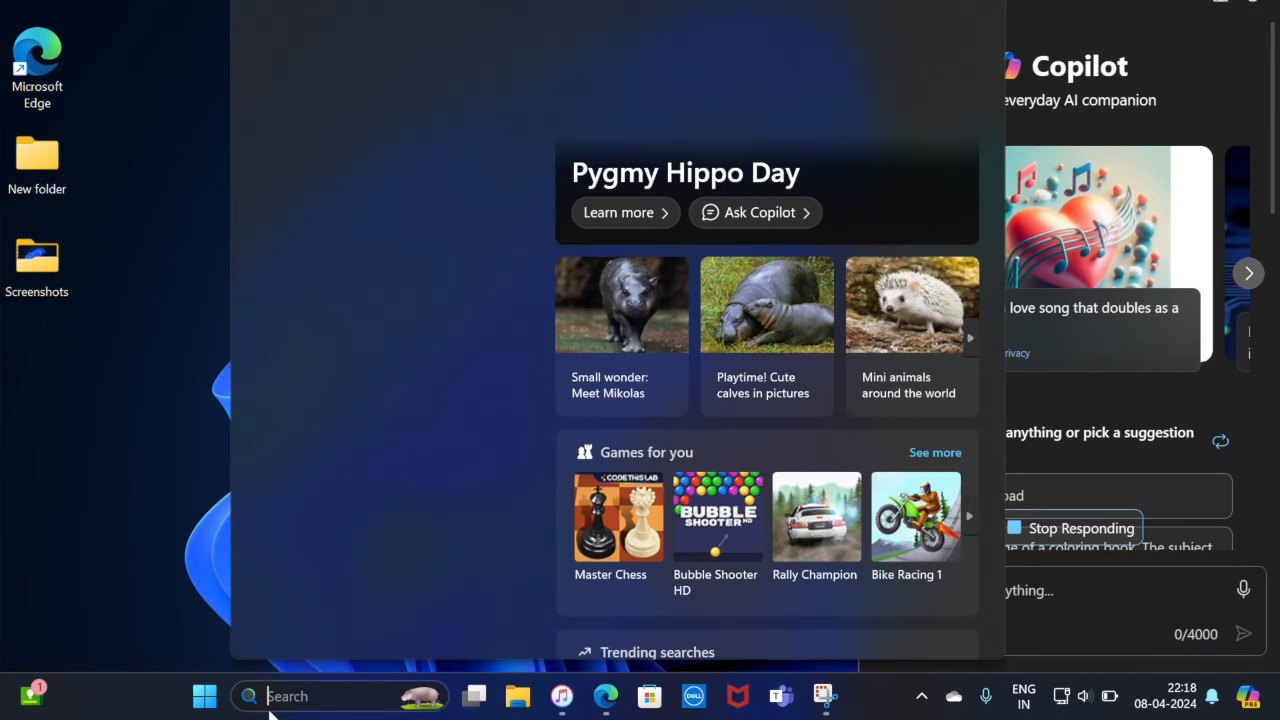
left_click(287, 696)
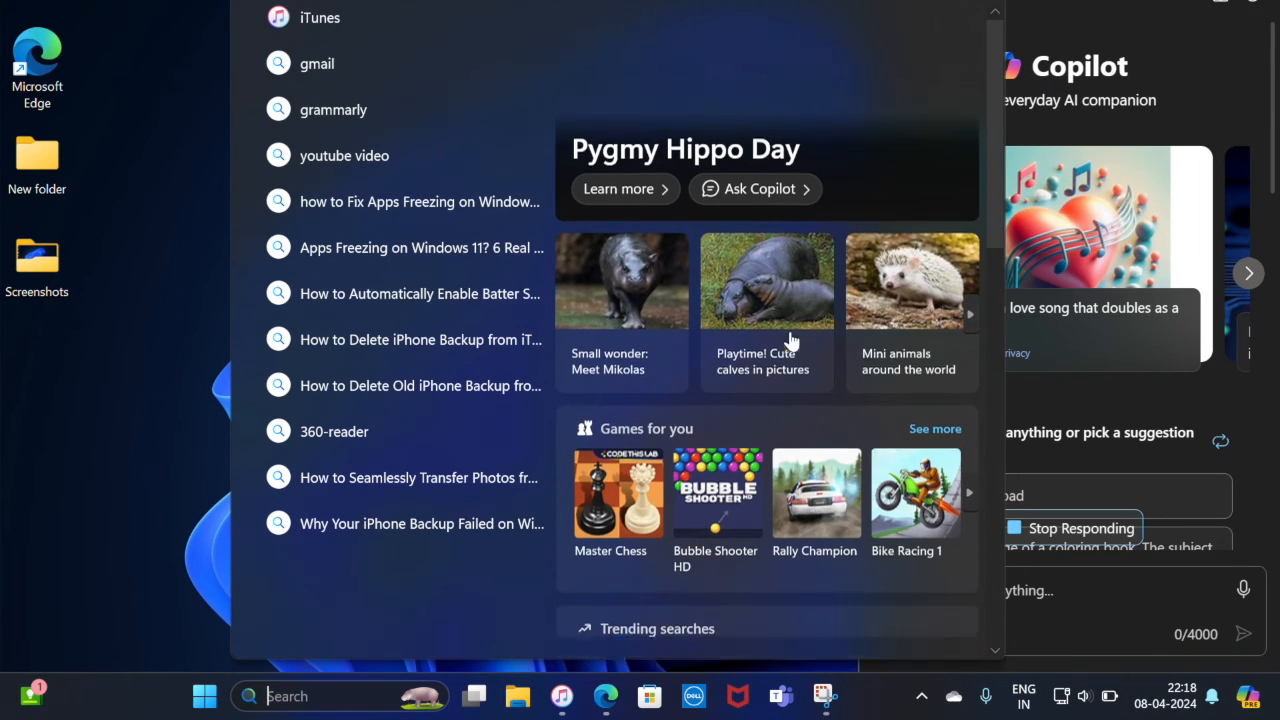
scroll("down", 3)
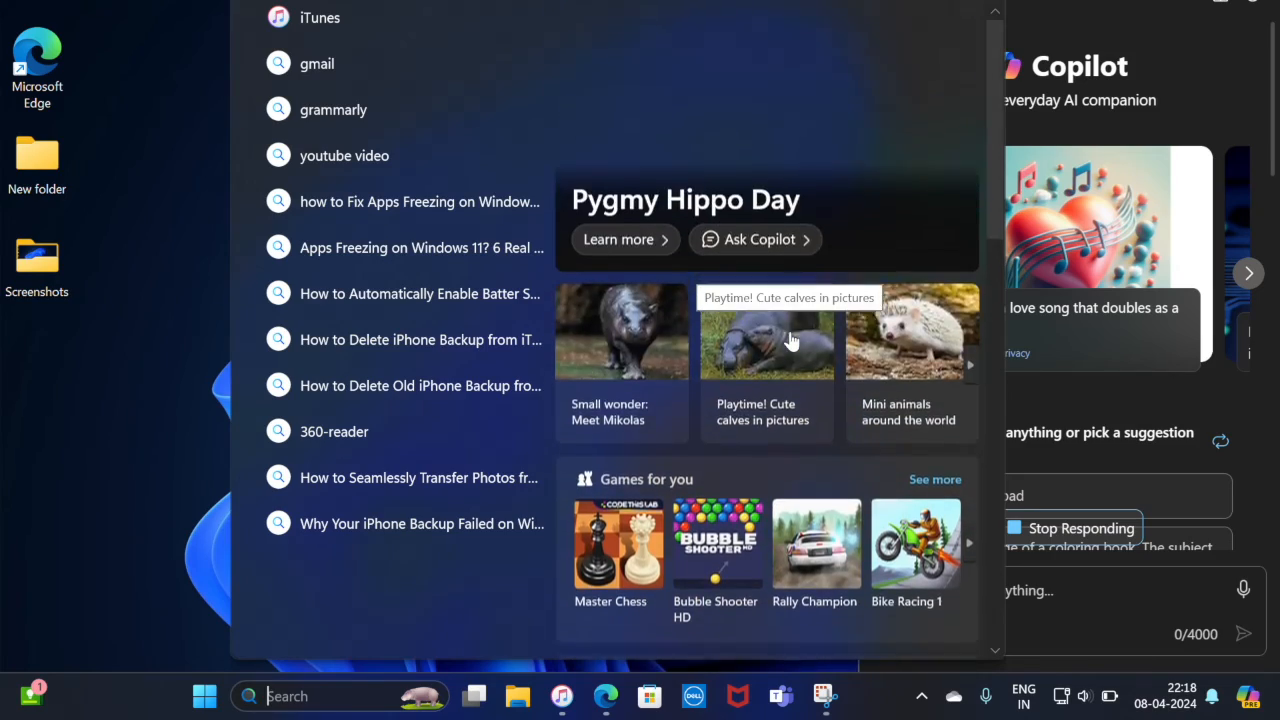
scroll("down", 3)
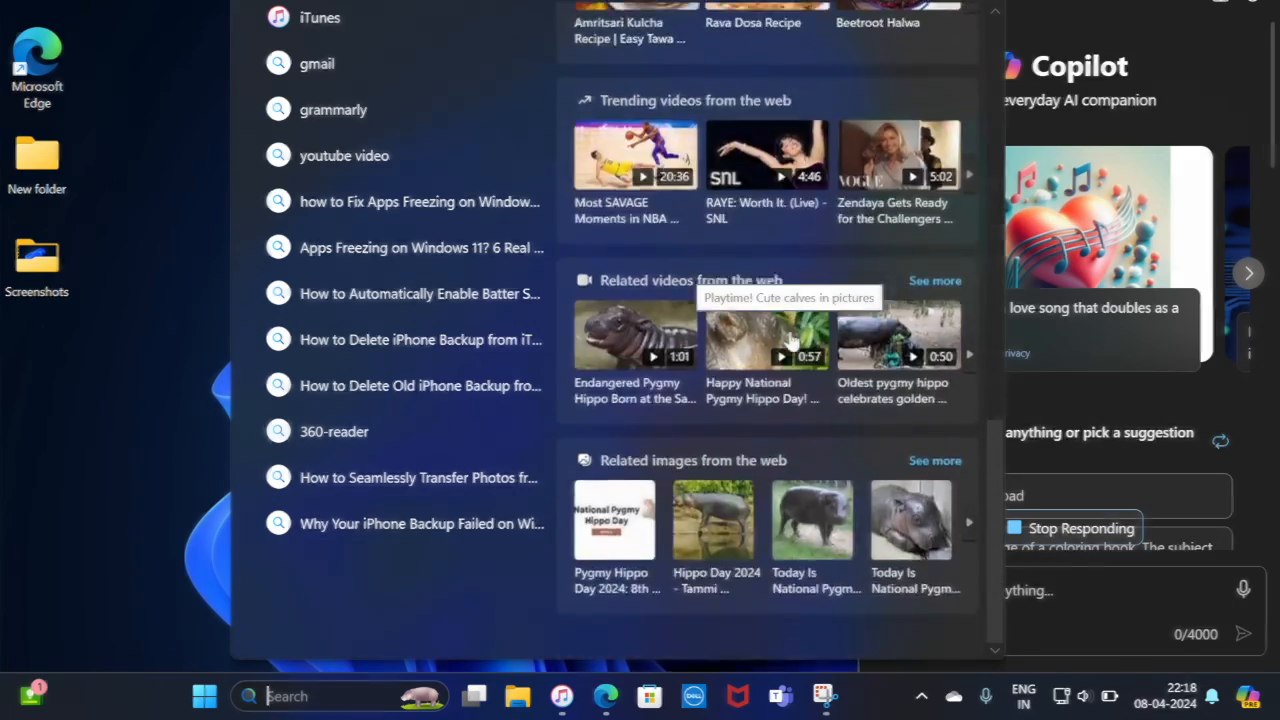
left_click(1060, 696)
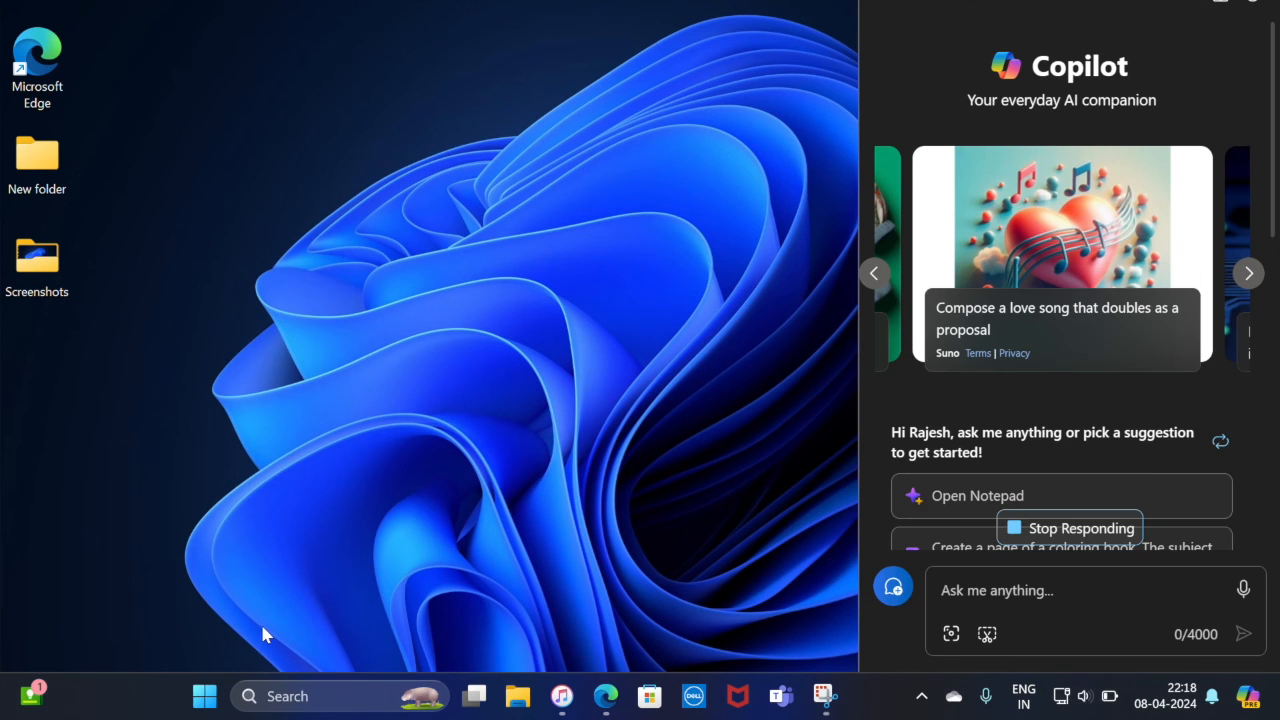
left_click(340, 696)
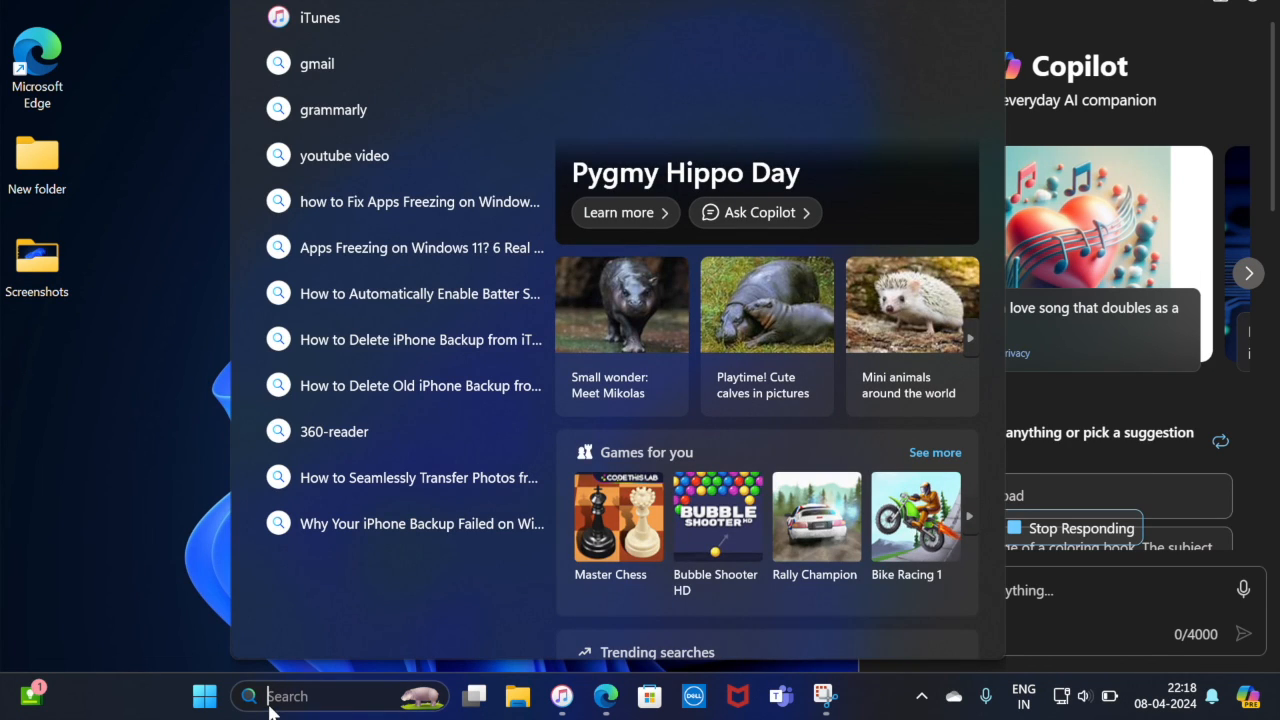
scroll("down", 3)
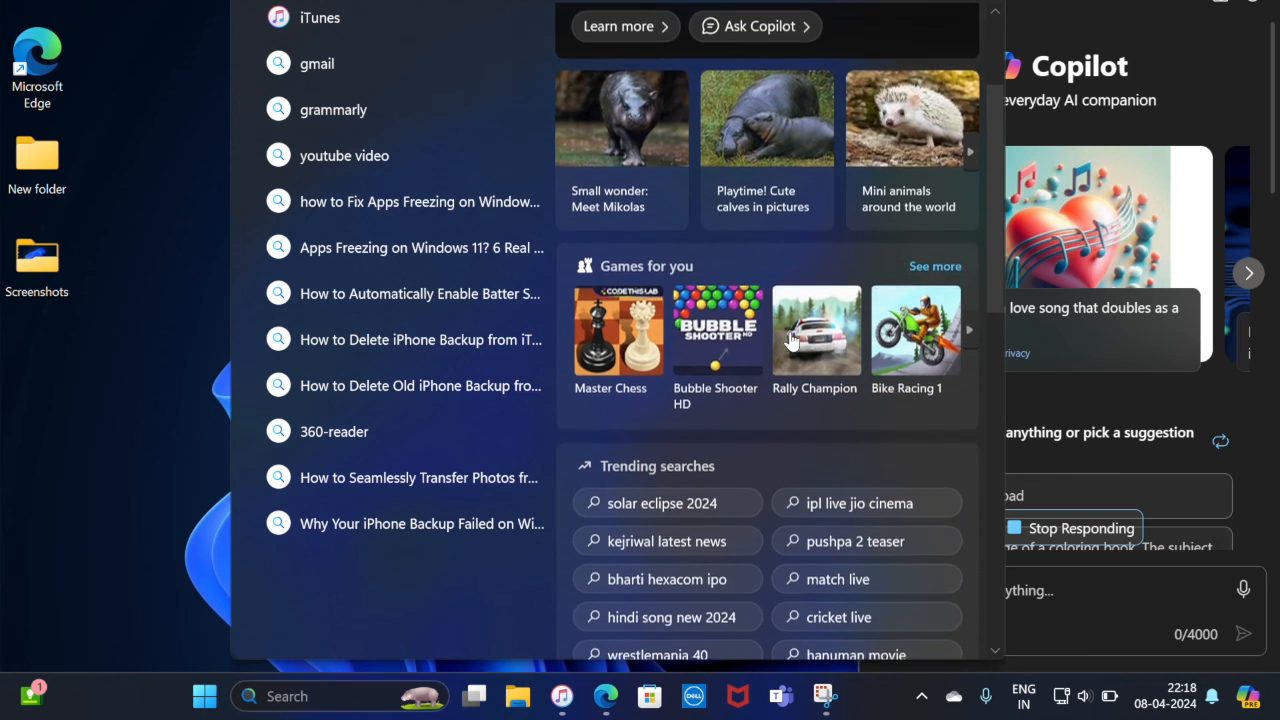